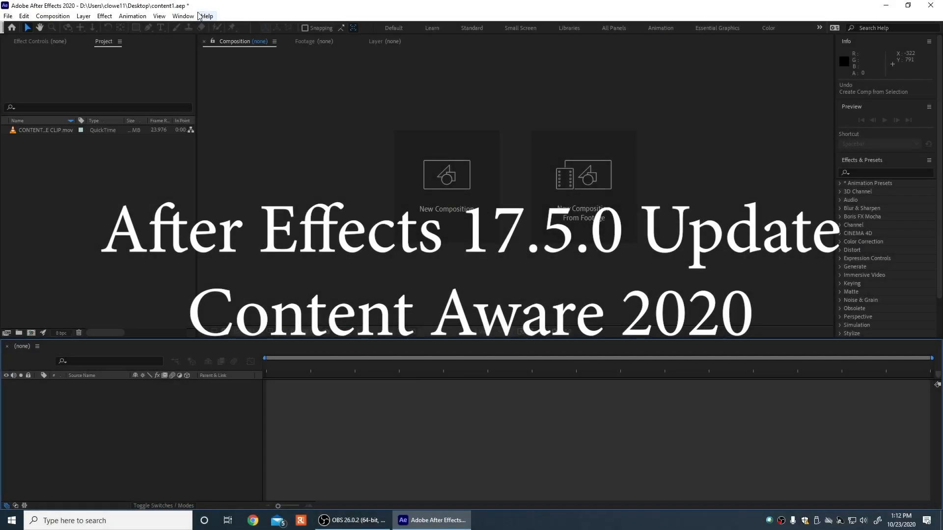
Create a new composition from the CONTENT AWARE CLIP.mov drone footage
click(206, 16)
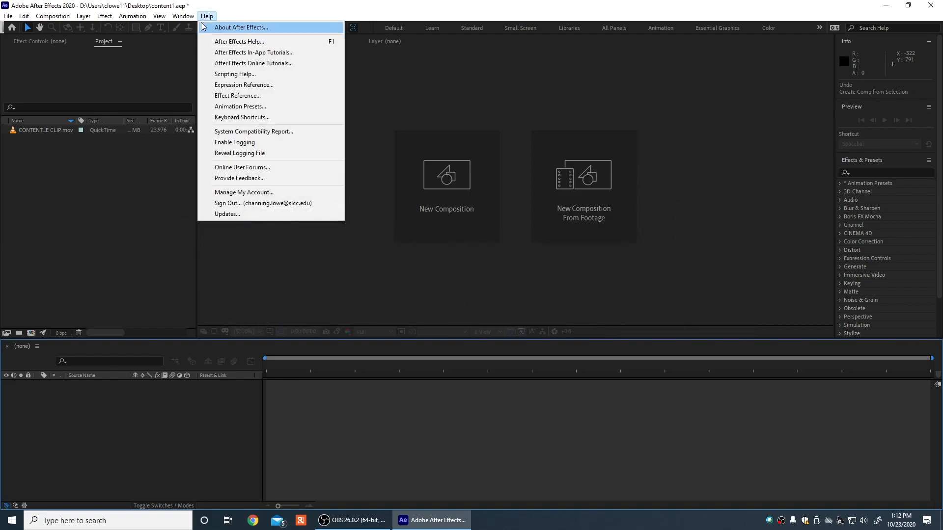
mouse_move(254, 84)
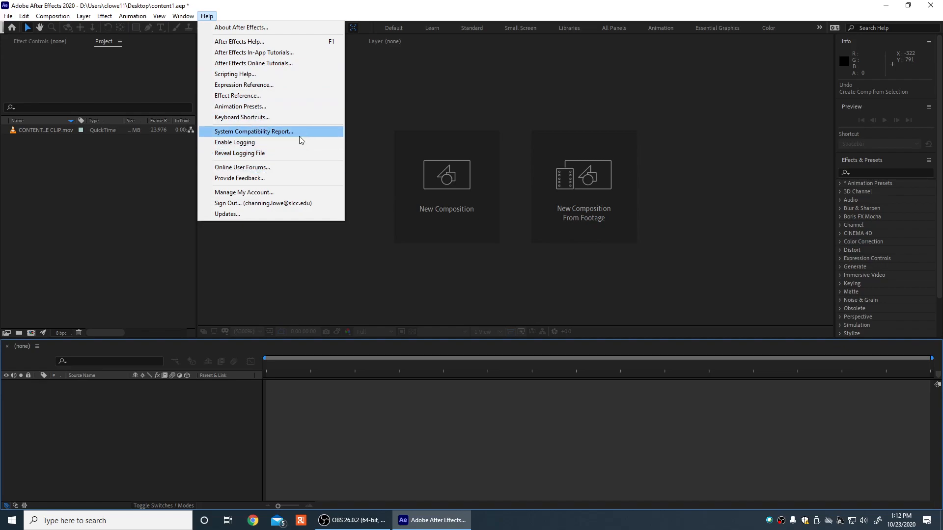
mouse_move(240, 27)
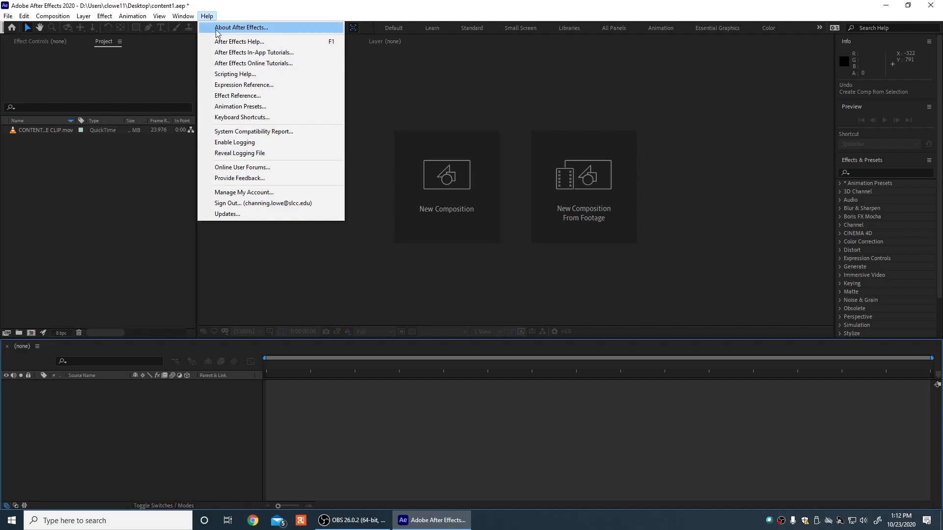
click(240, 28)
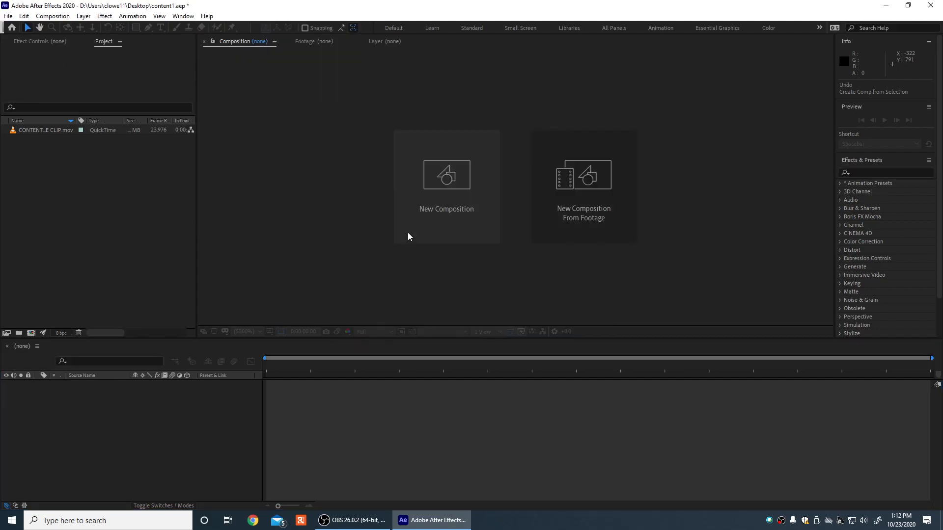
mouse_move(411, 285)
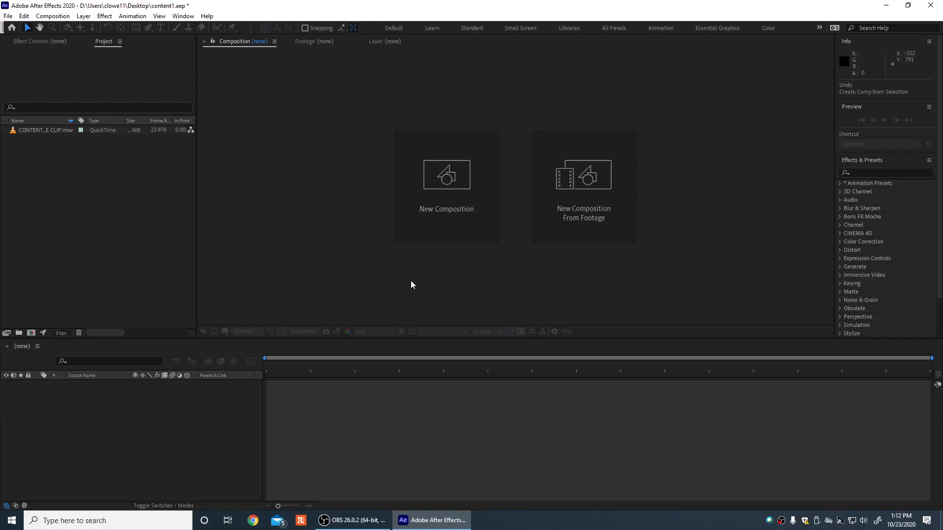
mouse_move(180, 233)
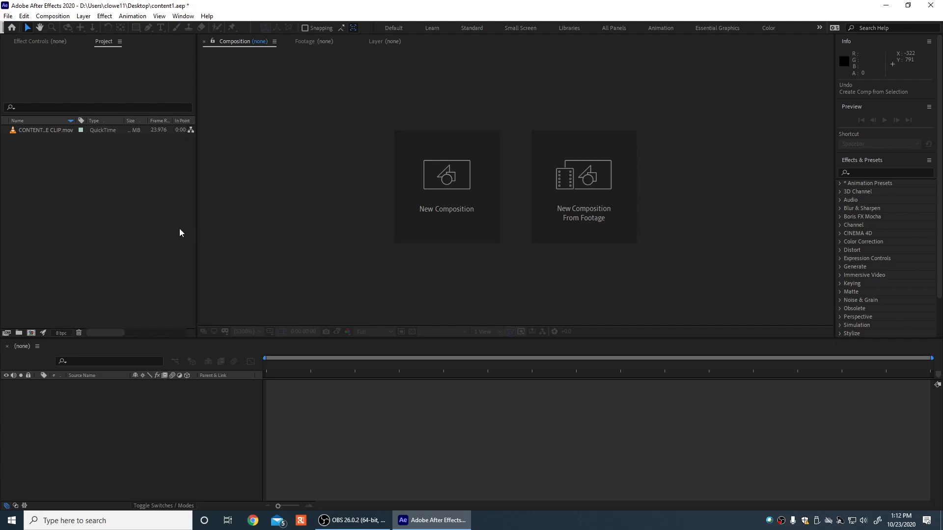
click(45, 129)
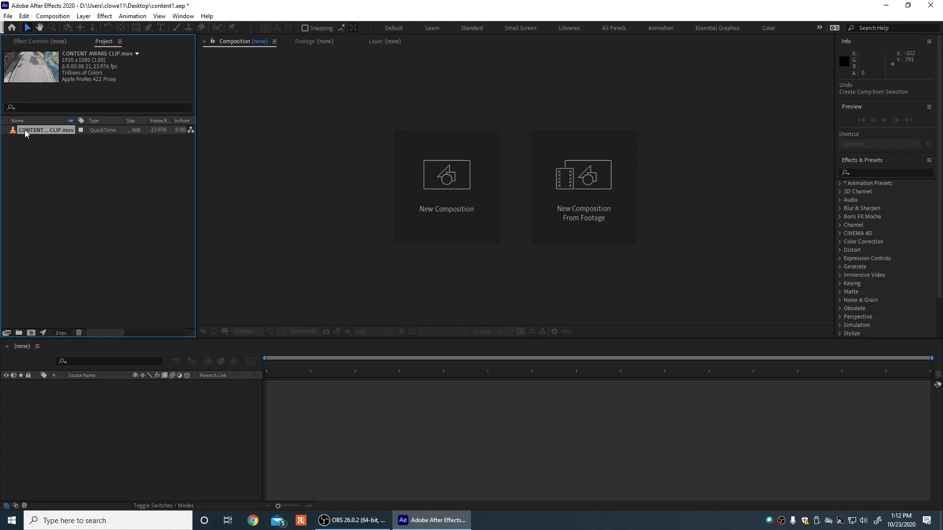
double_click(43, 130)
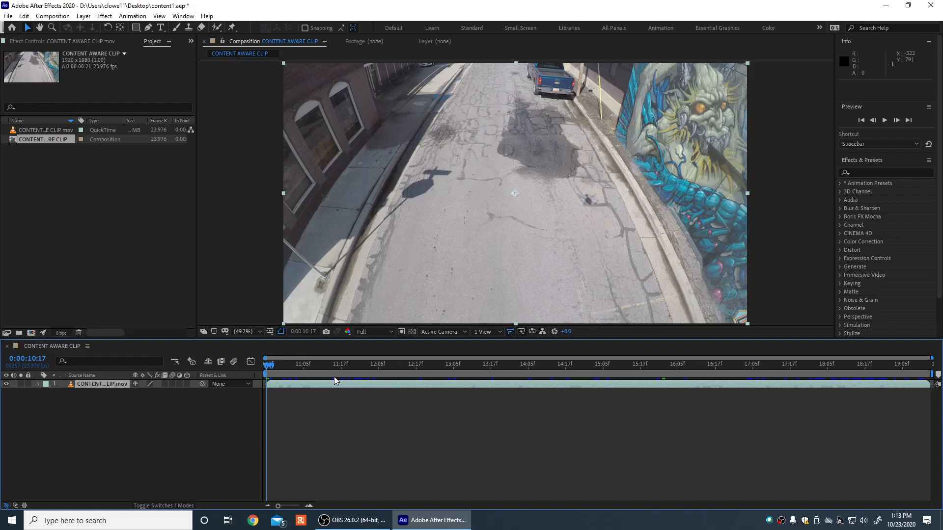
Scrub through the clip to review the drone shadow and running person, then return to the start
click(270, 363)
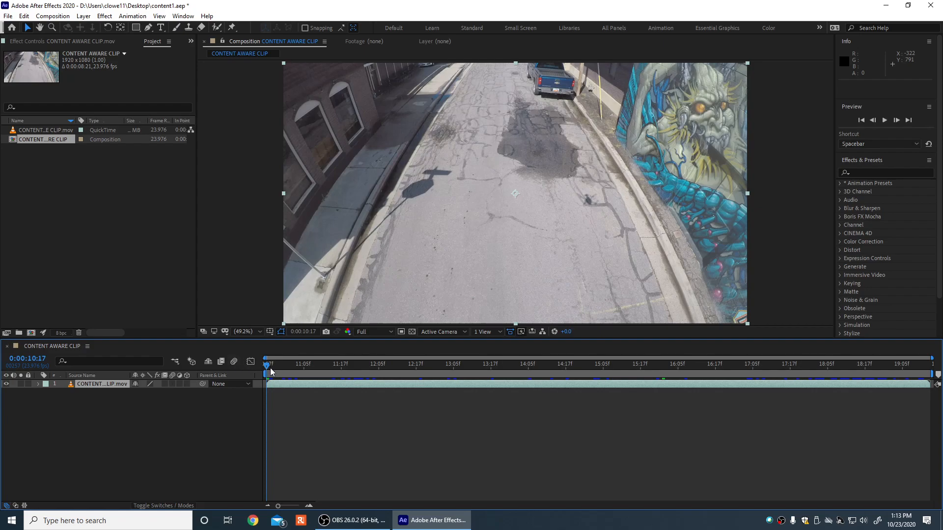
mouse_move(270, 376)
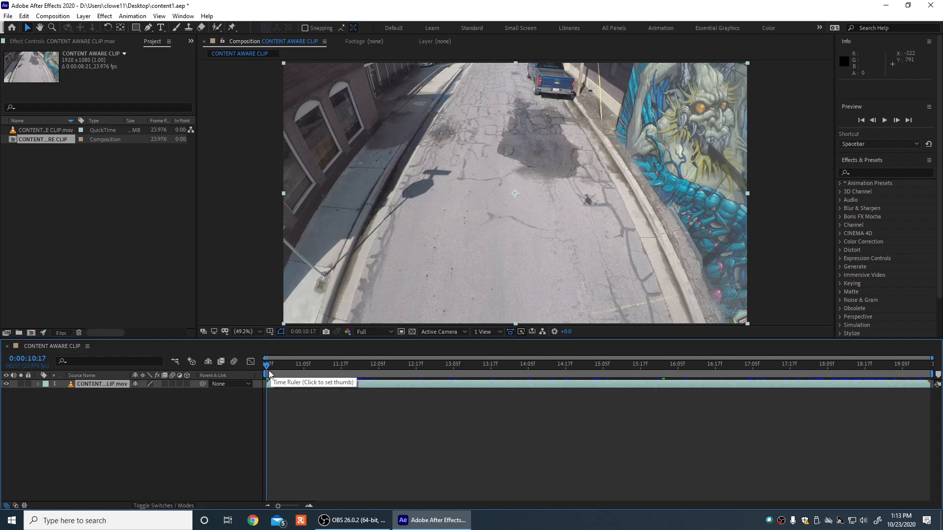
mouse_move(291, 350)
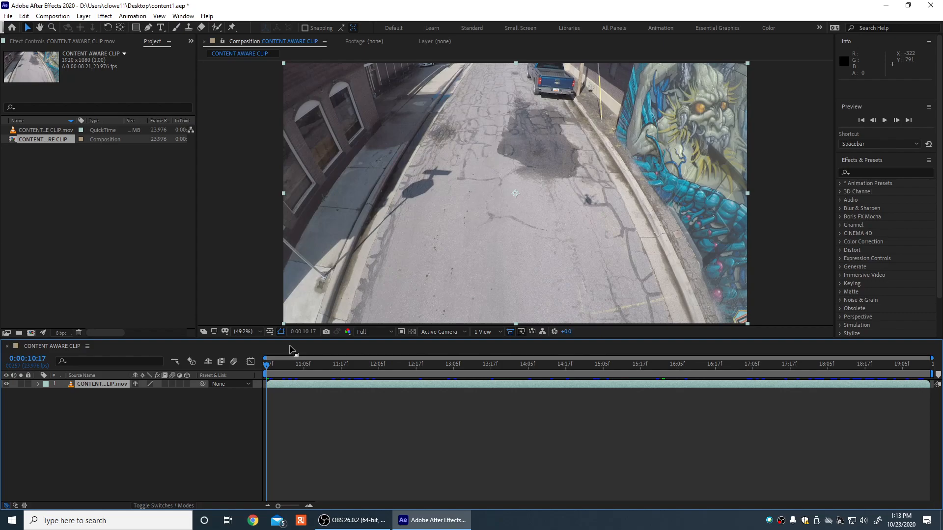
mouse_move(590, 213)
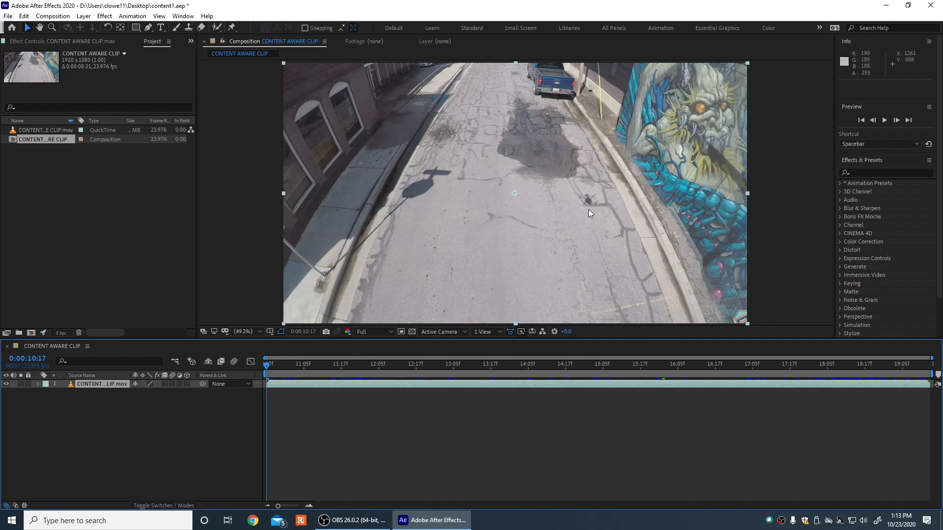
mouse_move(468, 308)
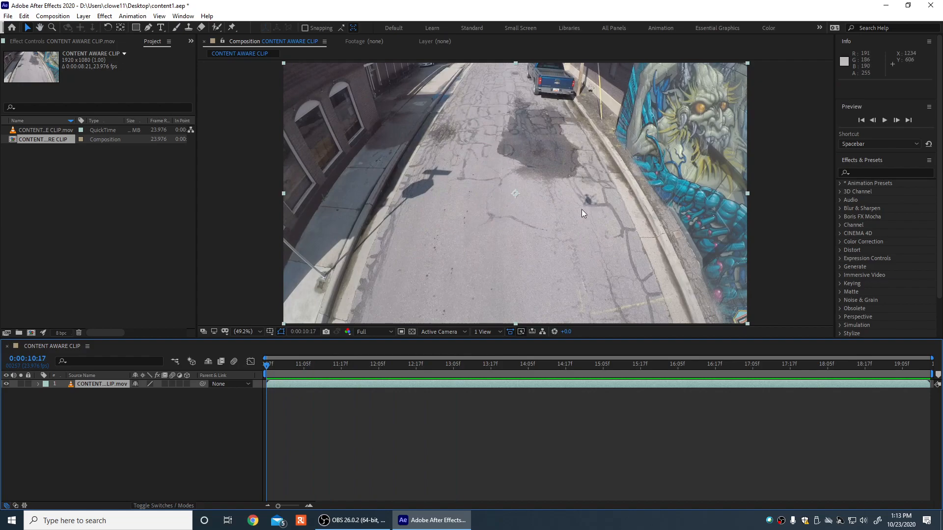
click(410, 364)
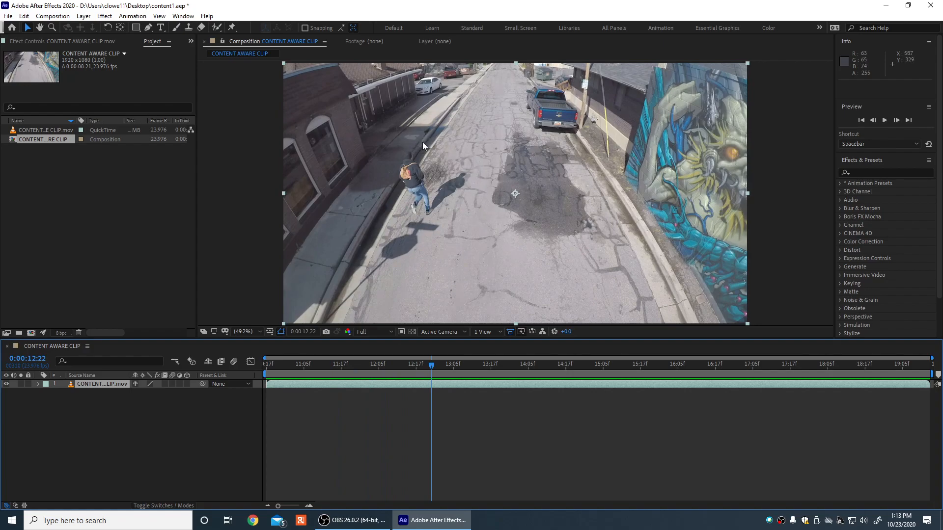
mouse_move(422, 208)
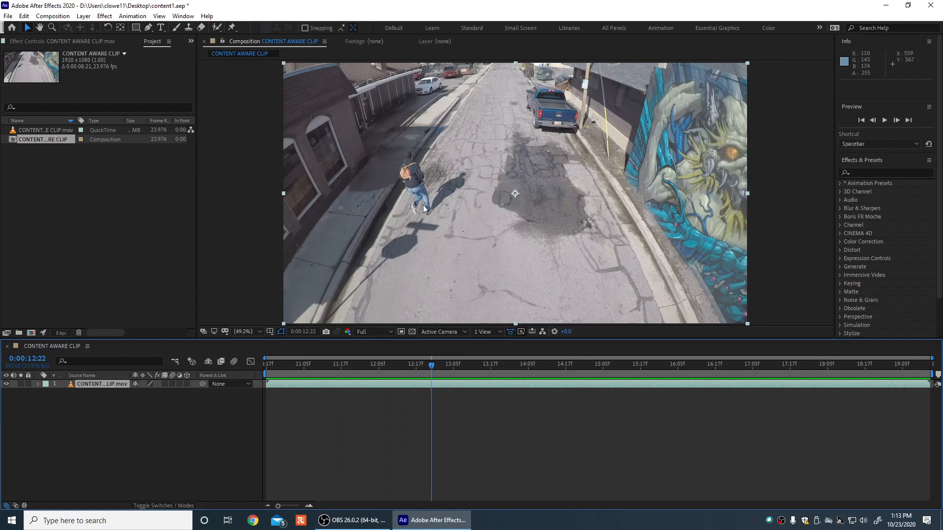
mouse_move(463, 201)
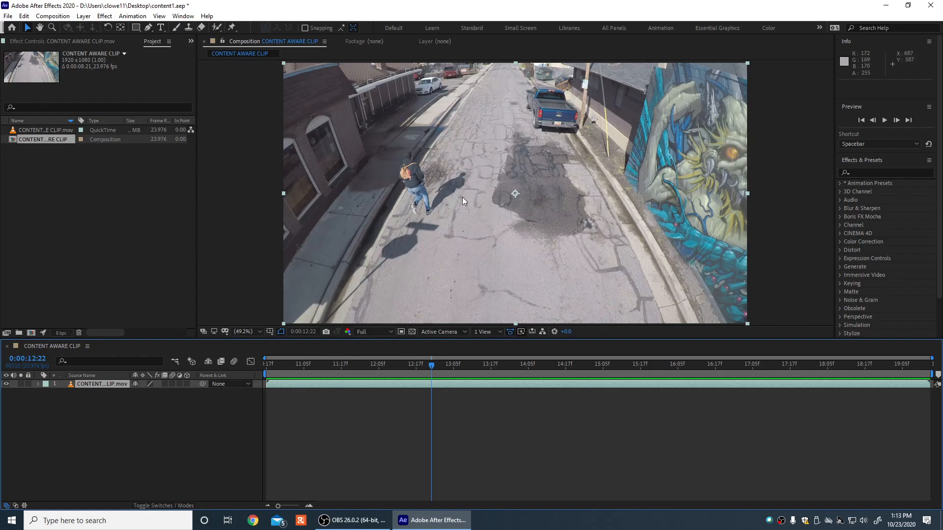
mouse_move(576, 228)
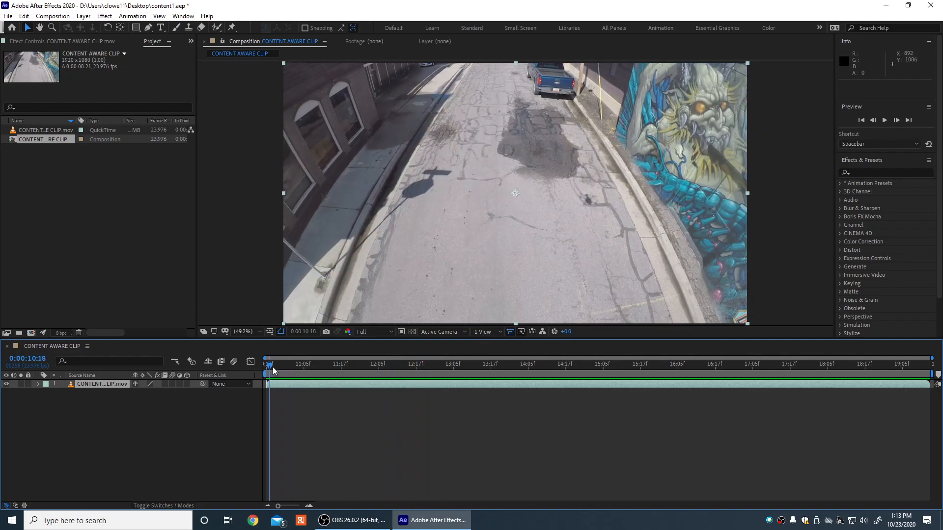
click(406, 365)
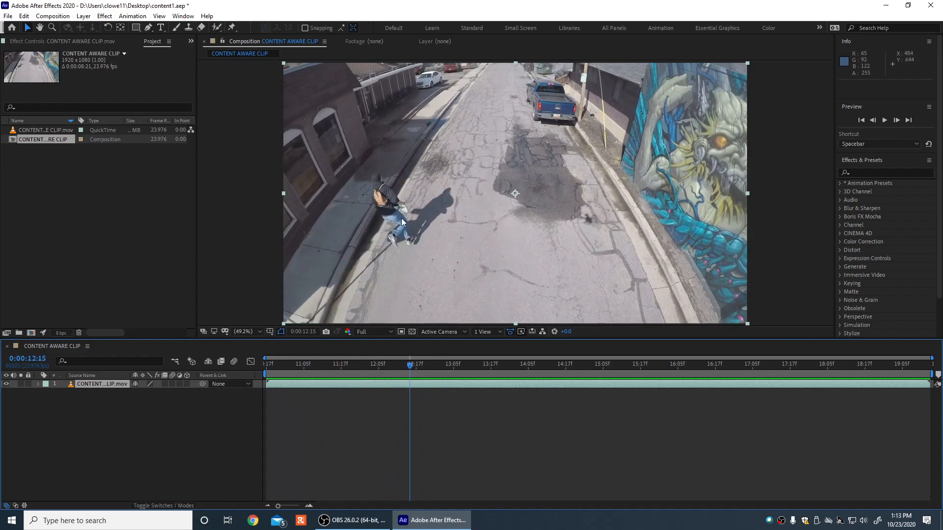
mouse_move(407, 252)
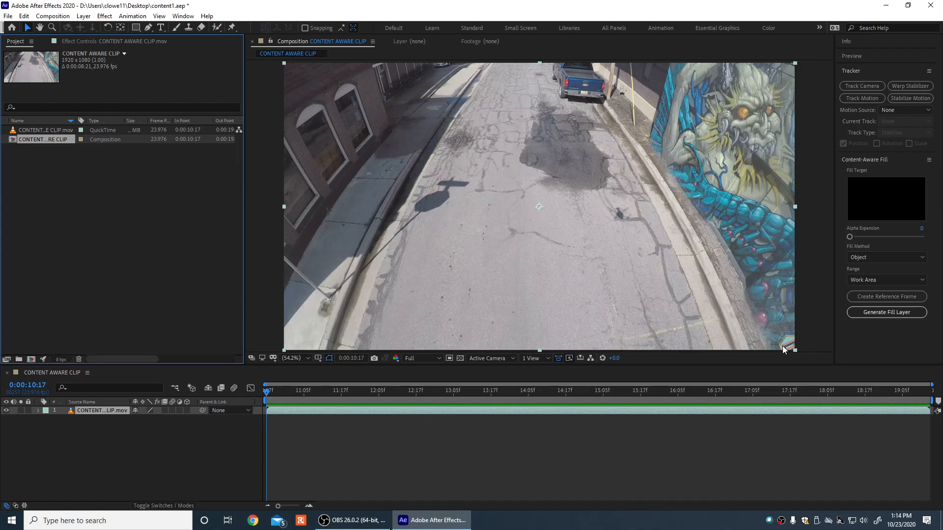
mouse_move(871, 174)
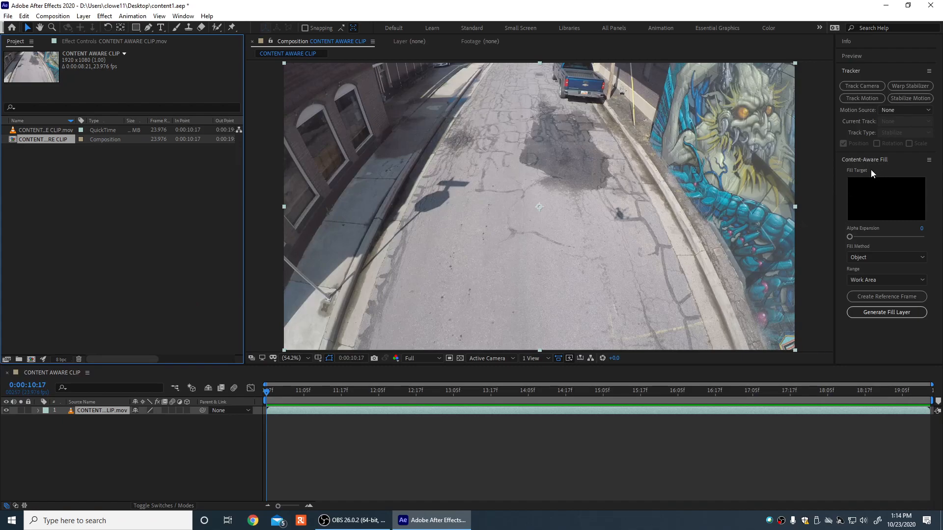
mouse_move(858, 237)
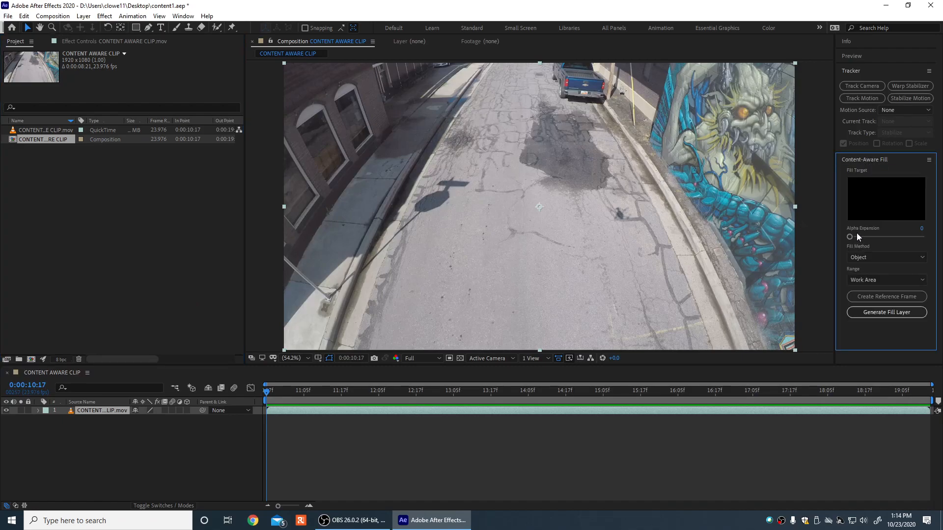
mouse_move(175, 395)
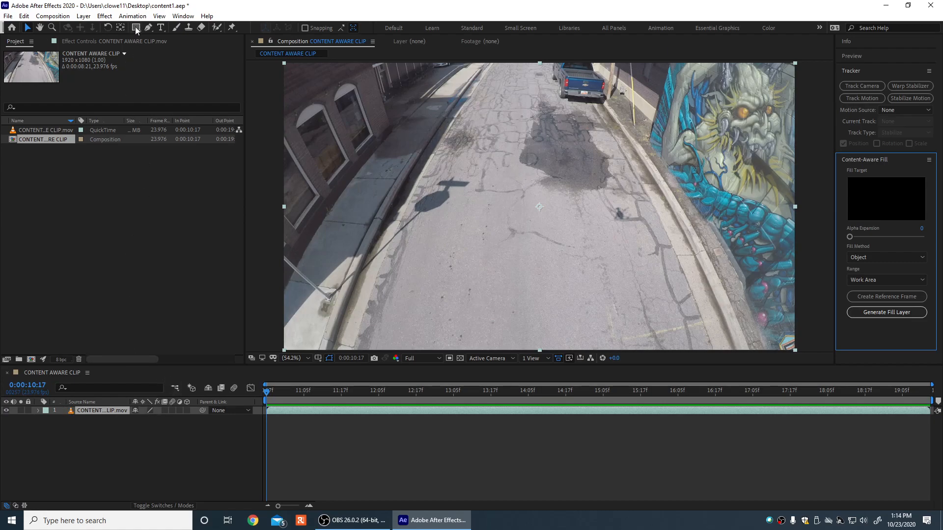
mouse_move(146, 28)
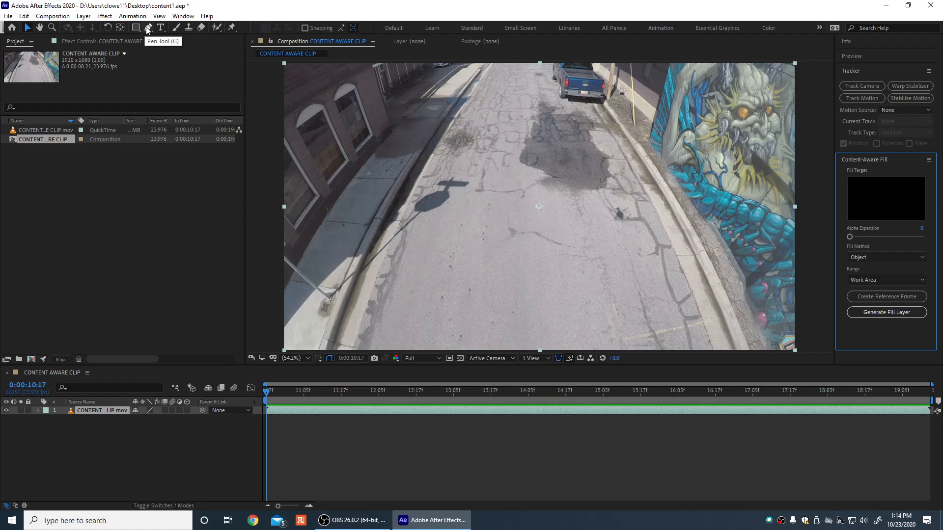
Choose the Ellipse shape tool to mask the drone shadow
click(137, 28)
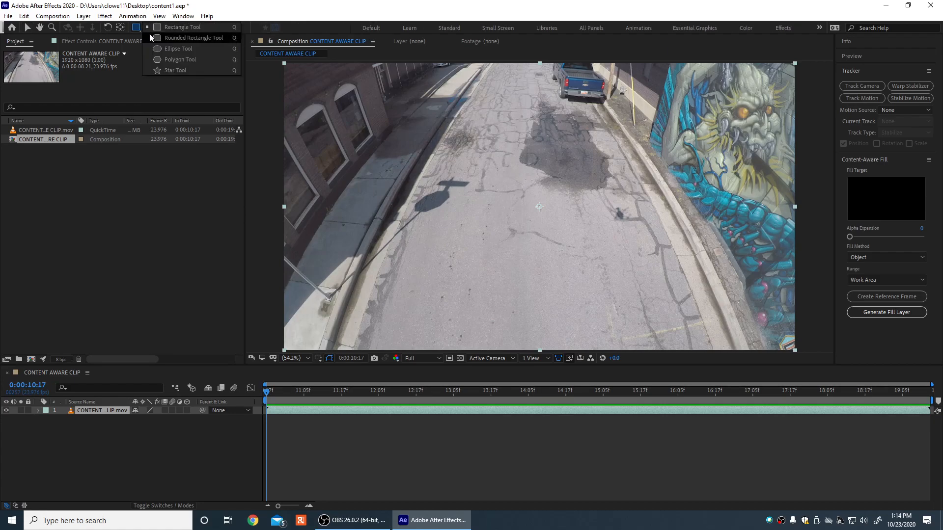
mouse_move(178, 49)
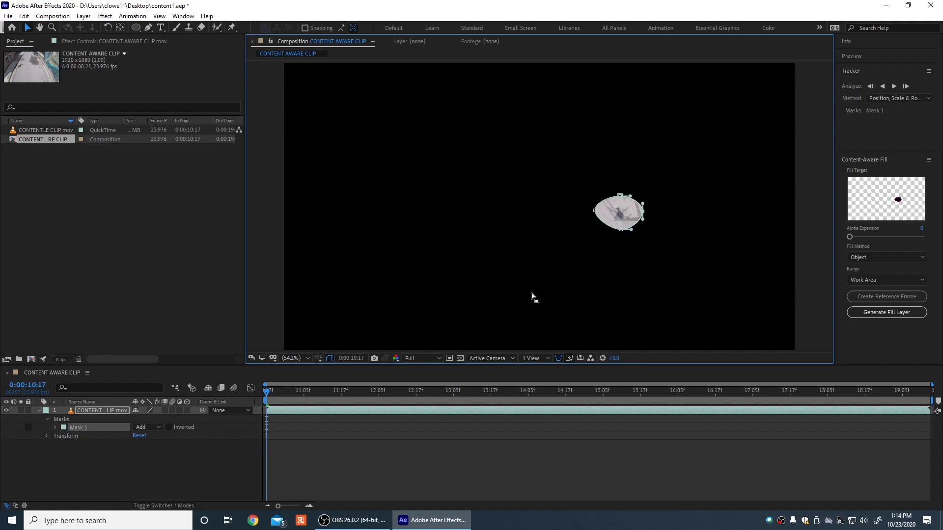
mouse_move(124, 435)
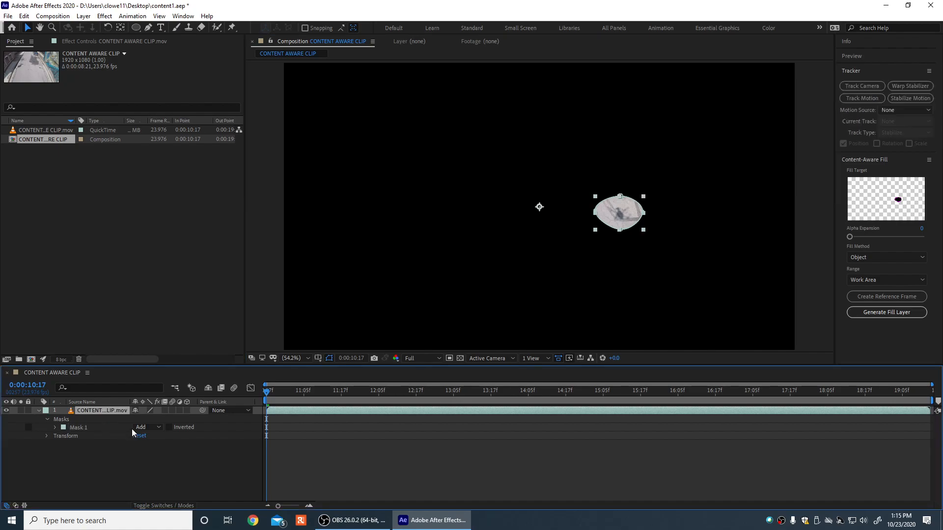
Set Mask 1's mode to None and colour its outline red
click(147, 427)
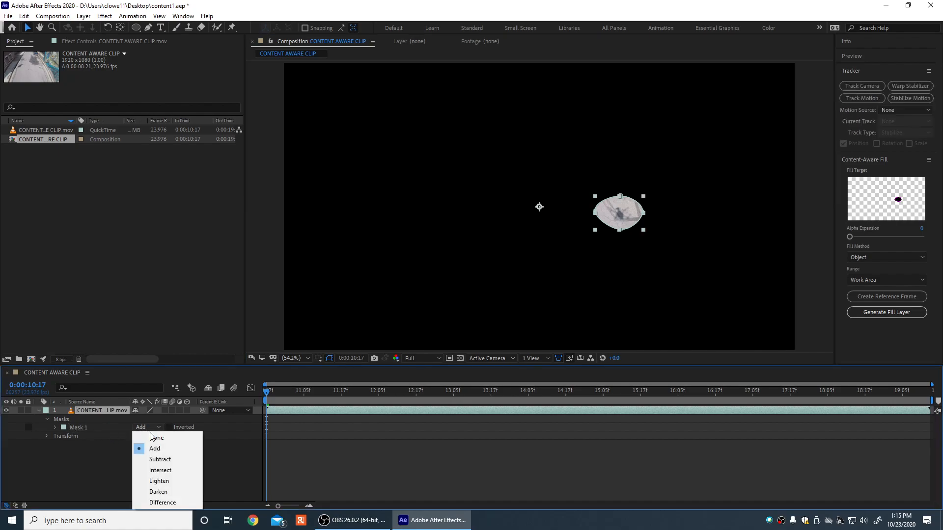
click(156, 437)
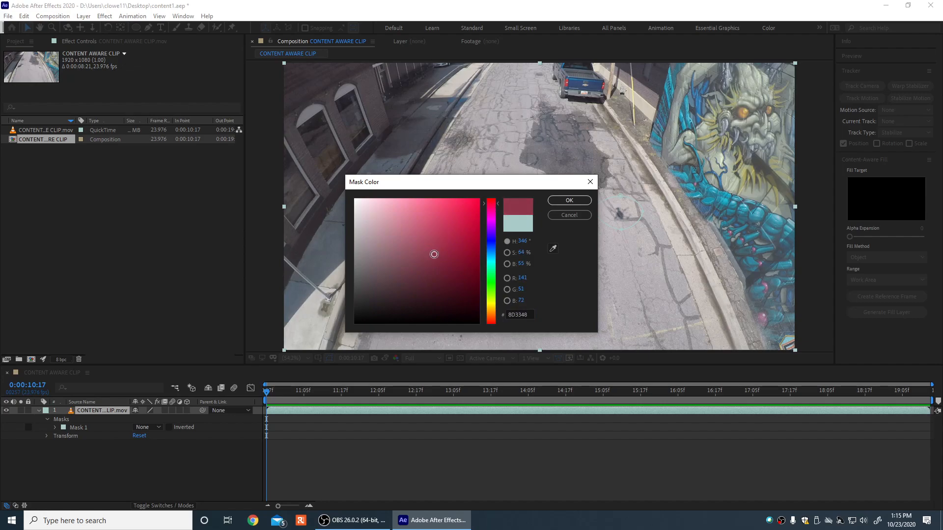
click(568, 200)
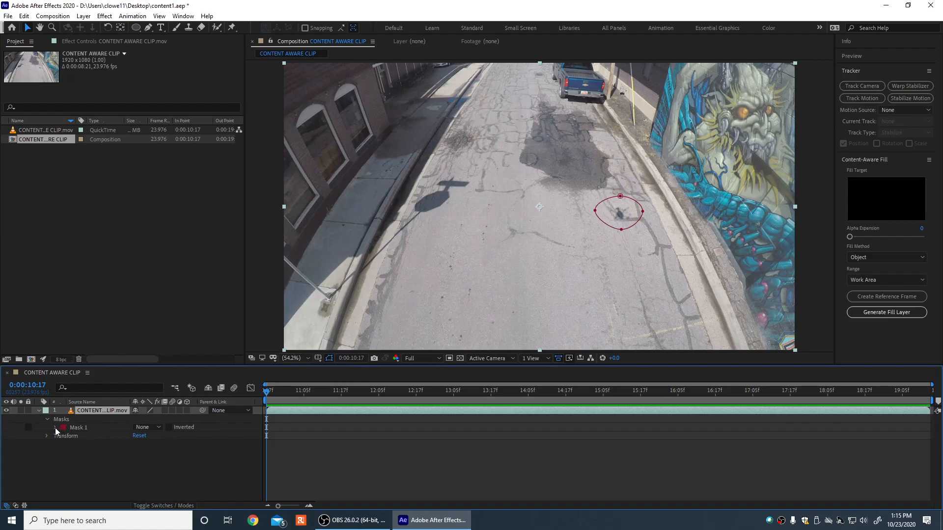
Enable Mask Path keyframing and reposition the mask over the shadow at later frames
click(55, 427)
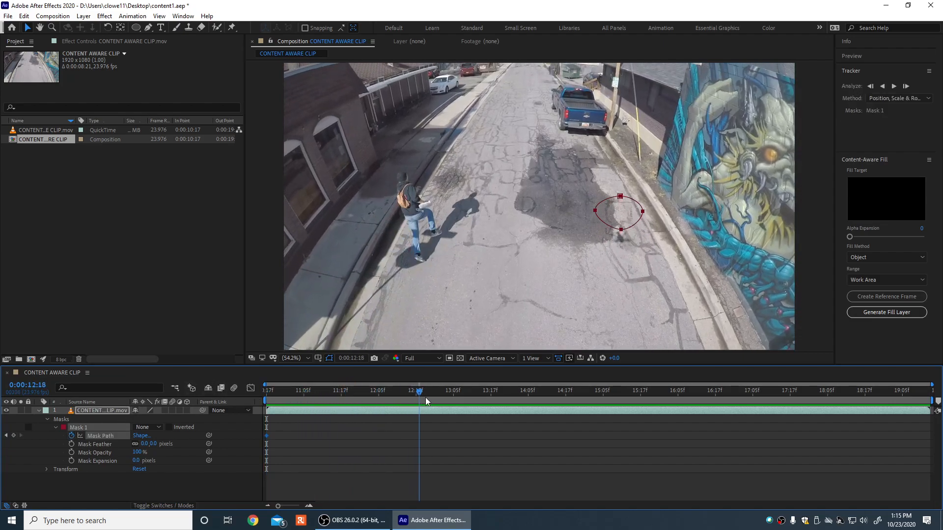
click(440, 391)
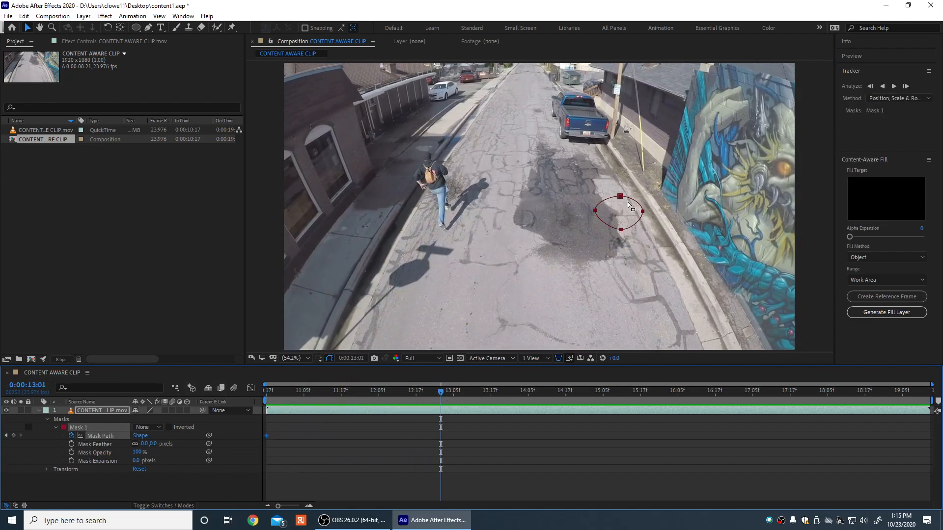
drag(620, 212, 619, 242)
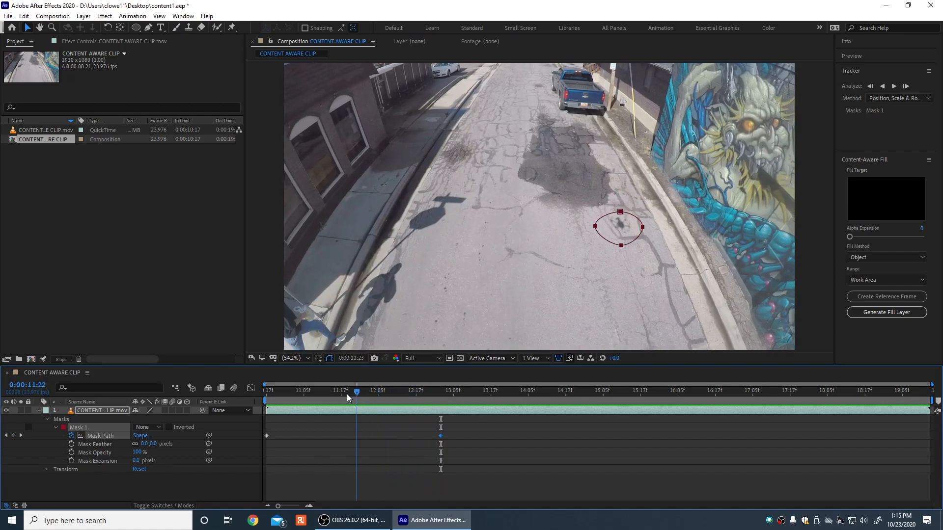
click(303, 390)
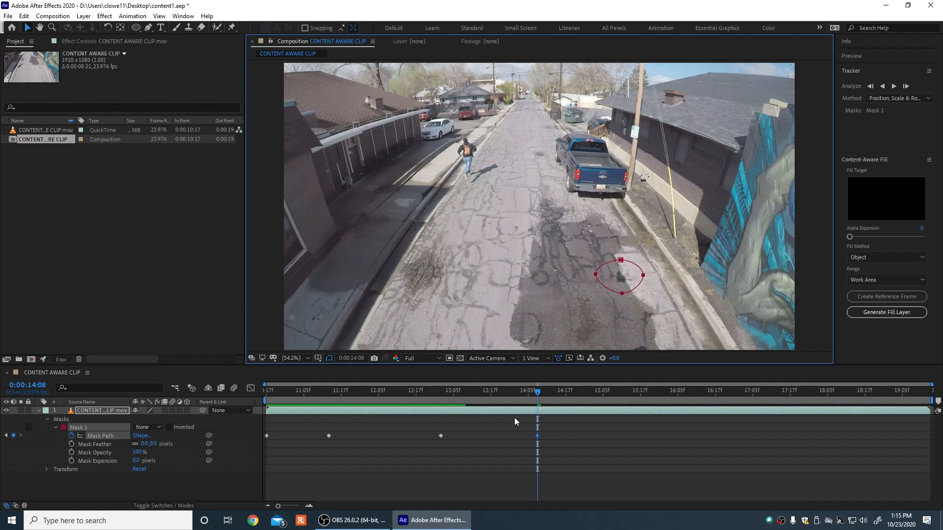
click(460, 391)
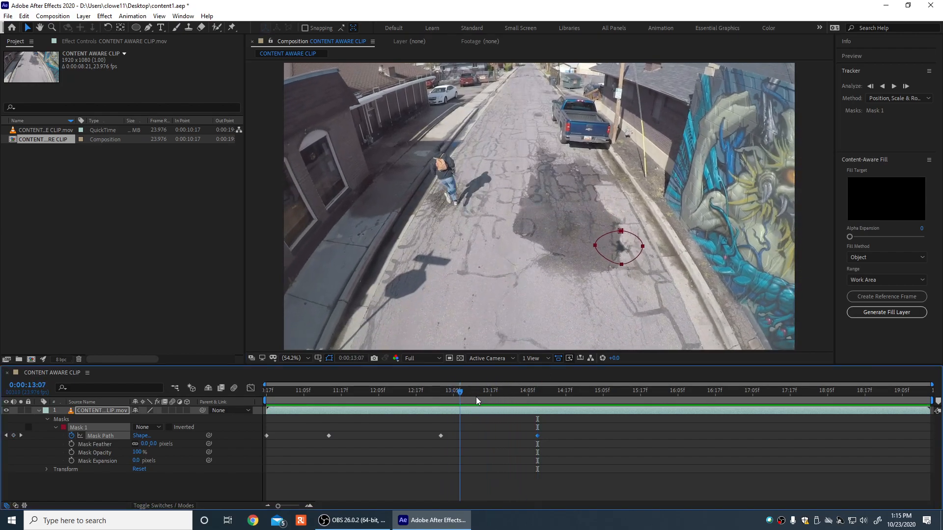
Continue keyframing the mask along the clip and review its tracking at earlier frames
click(612, 391)
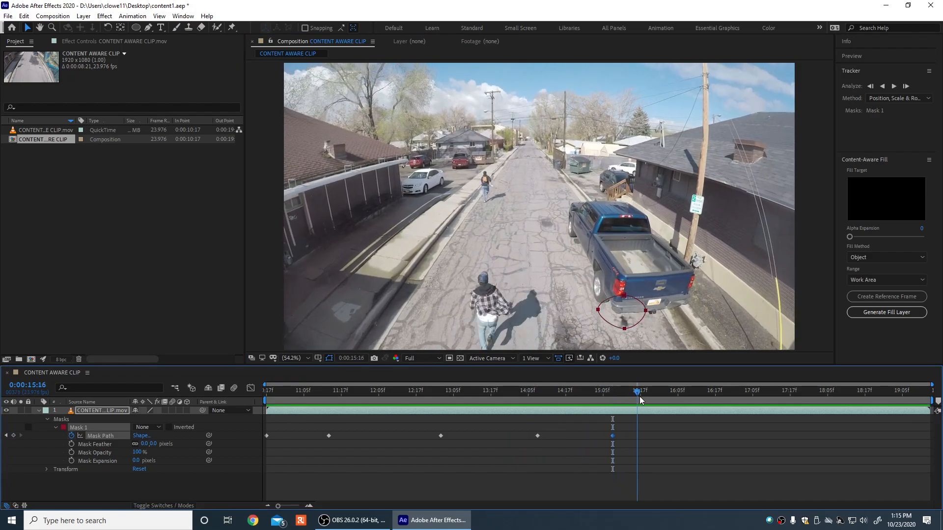
click(676, 400)
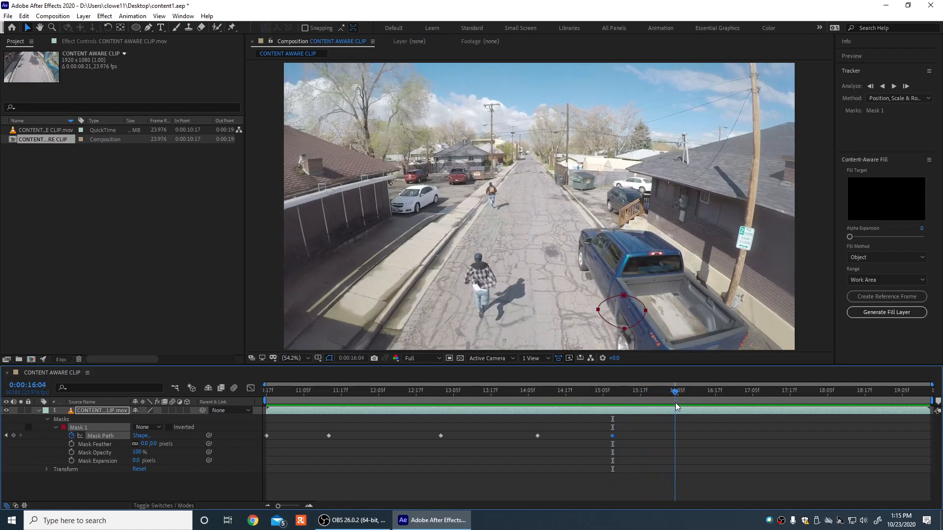
click(696, 389)
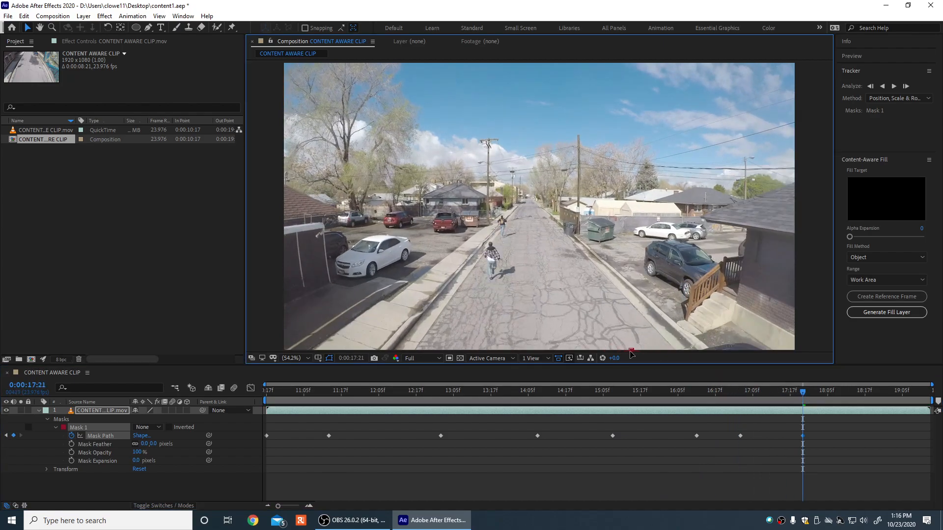
click(734, 400)
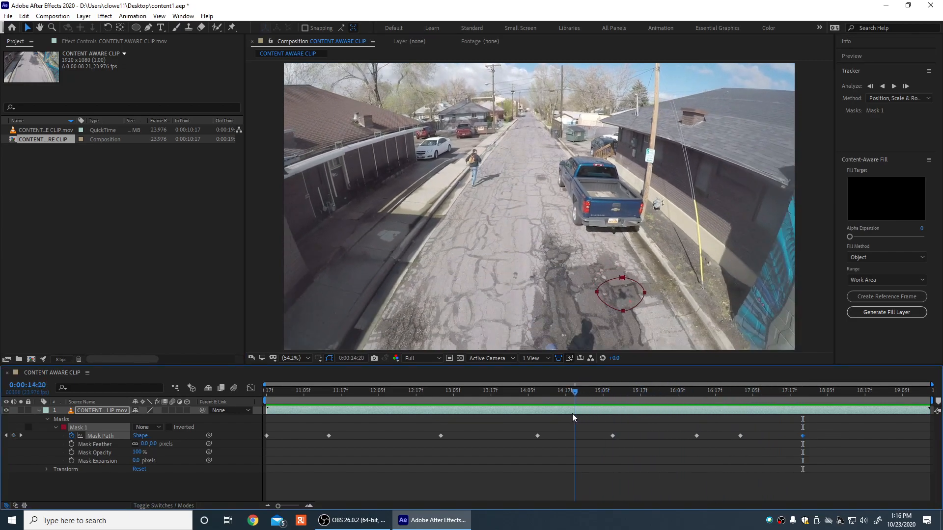
click(377, 401)
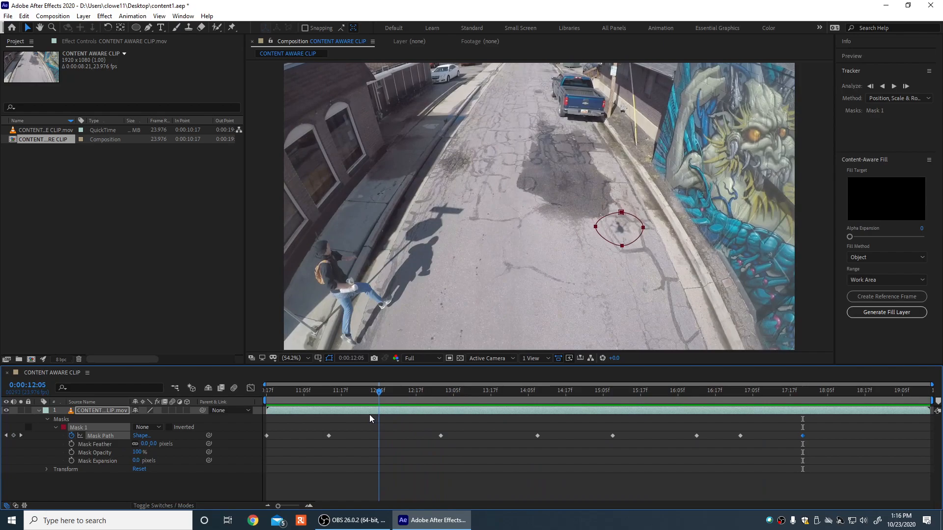
Return to the first frame before setting Mask 1 to Subtract
click(498, 389)
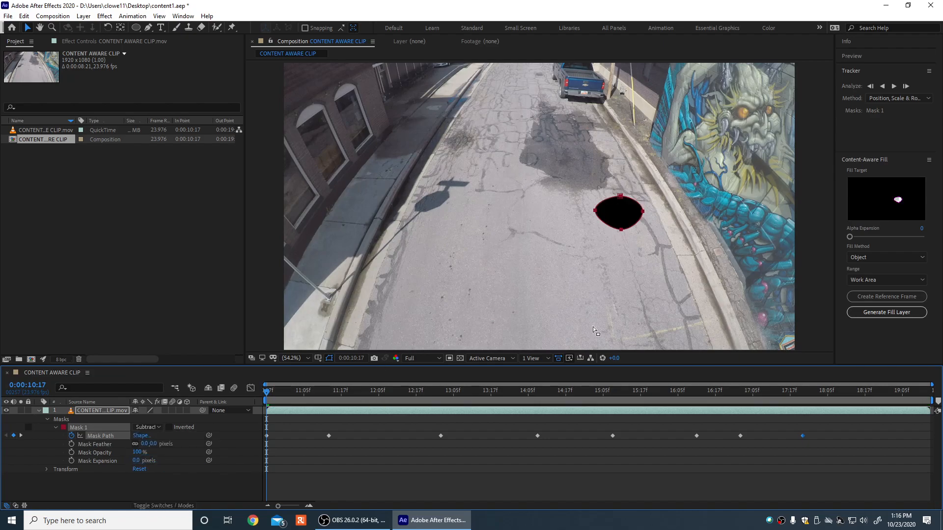
mouse_move(901, 203)
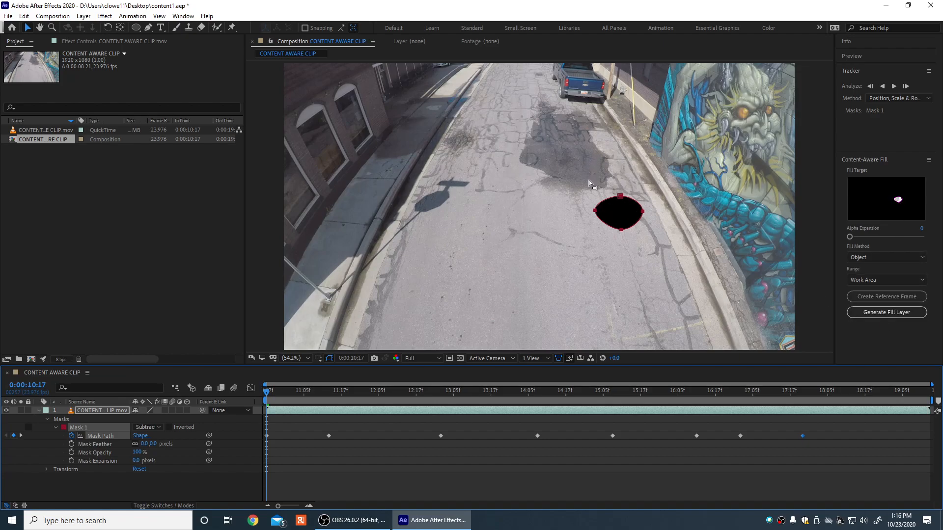
mouse_move(691, 251)
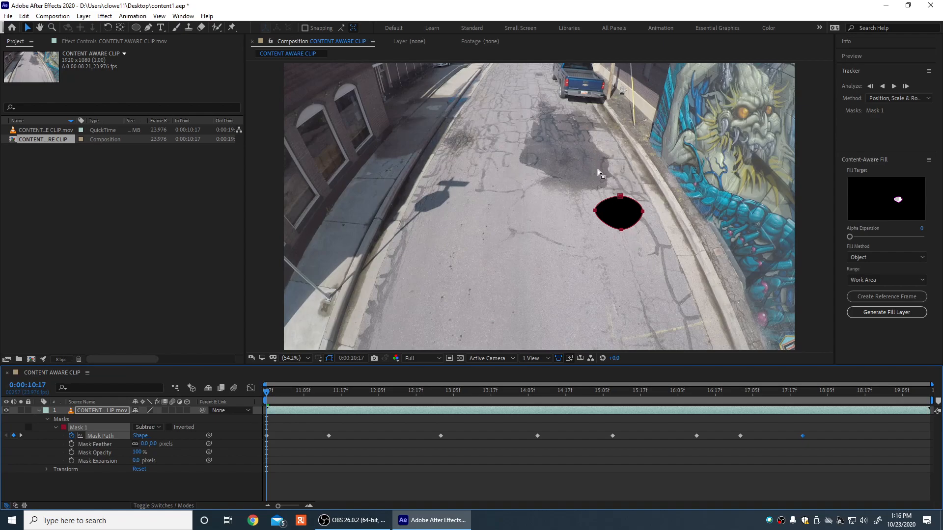
mouse_move(631, 229)
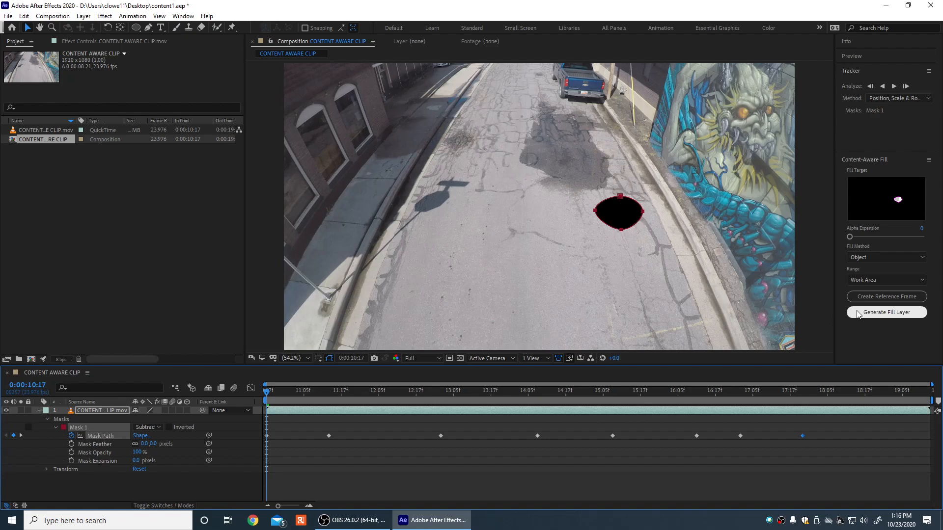
mouse_move(886, 312)
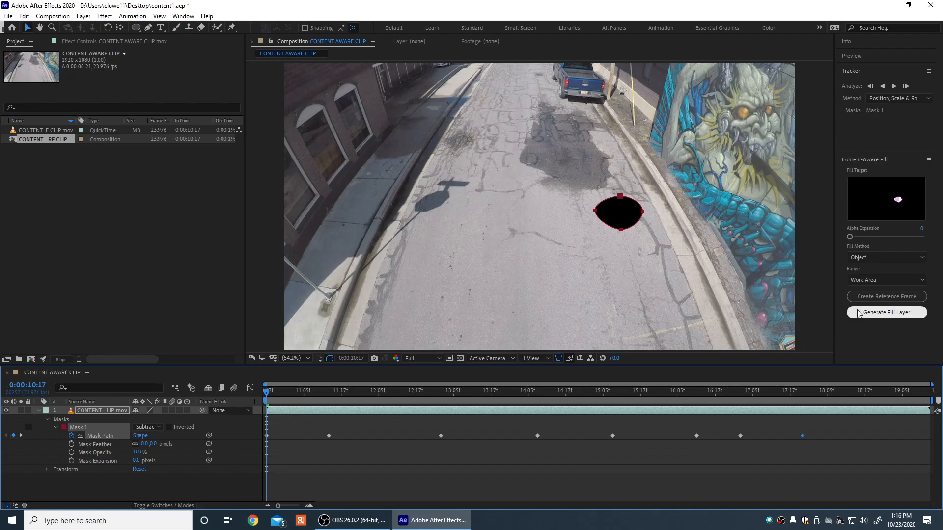
mouse_move(886, 312)
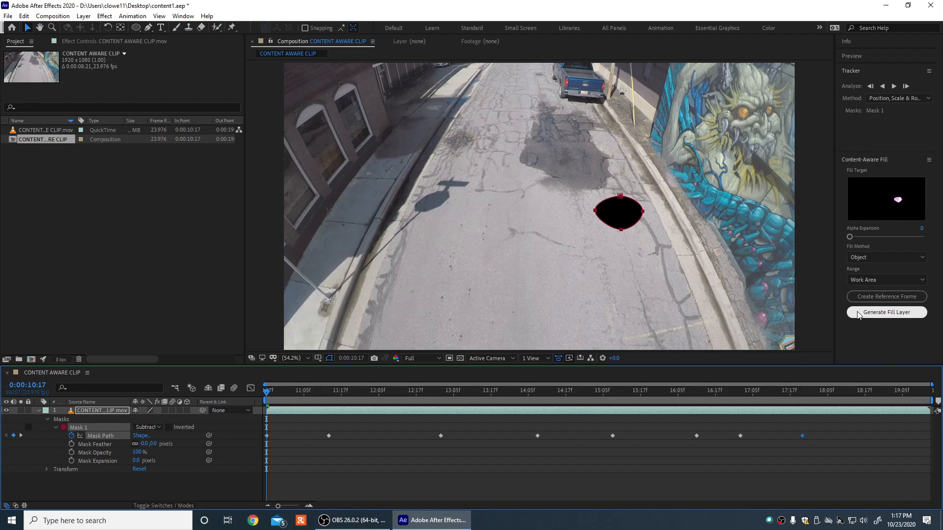
Generate the Content-Aware Fill layer for the cut-out shadow and deselect to preview it
click(885, 313)
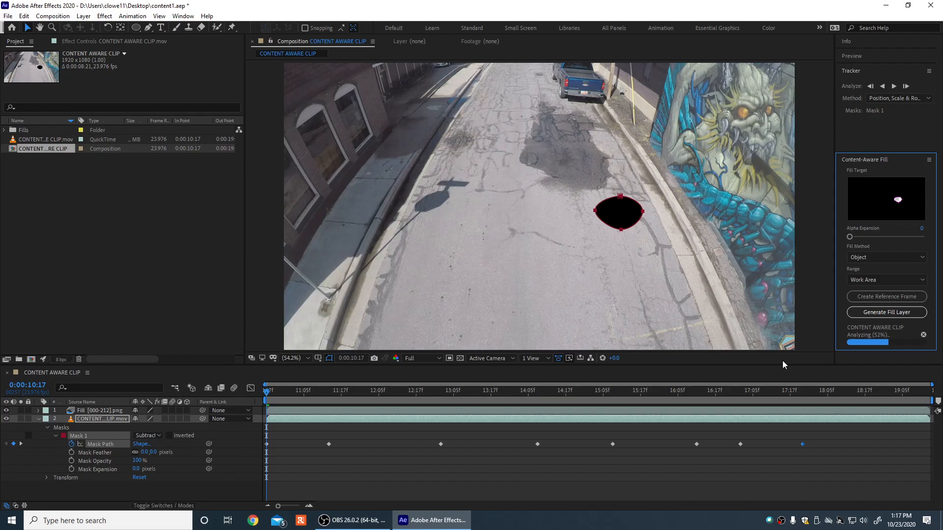
click(885, 312)
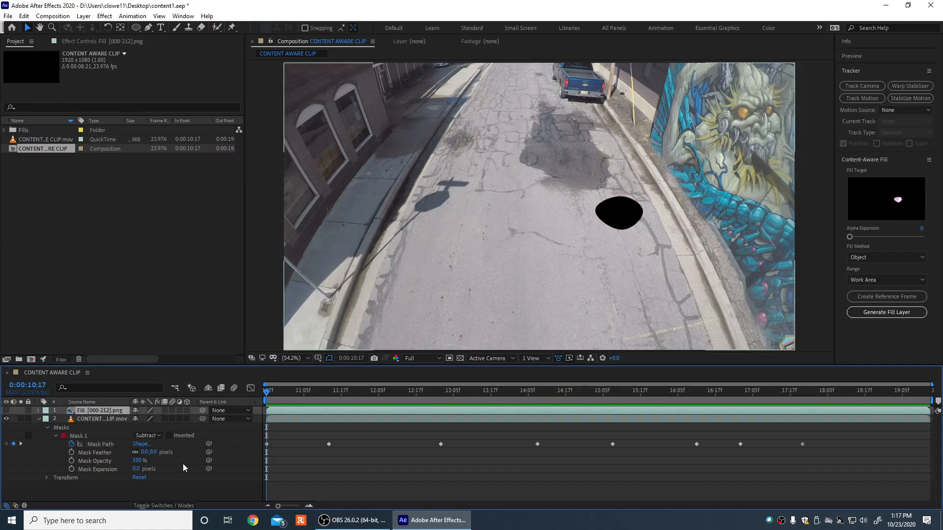
Set Mask 1 back to None, return to the start and collapse the clip layer
click(147, 435)
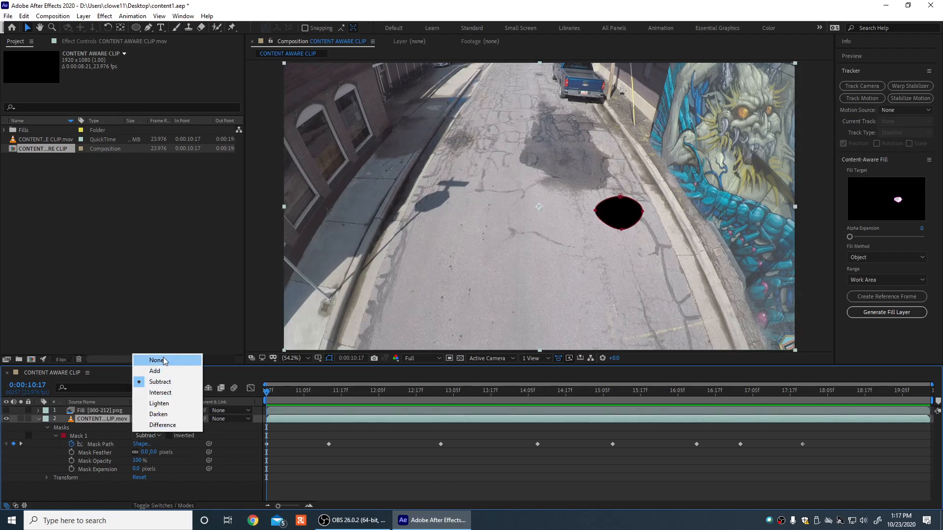
click(157, 359)
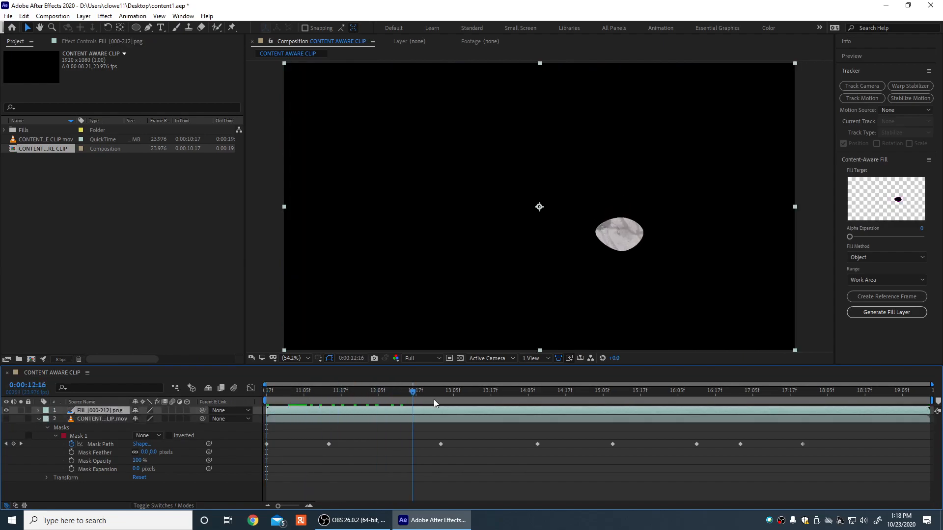
click(643, 398)
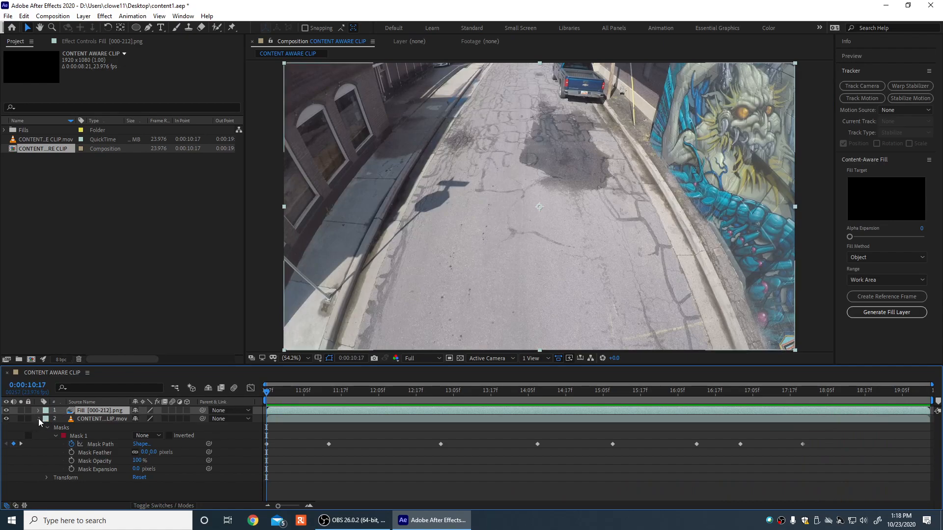
click(37, 418)
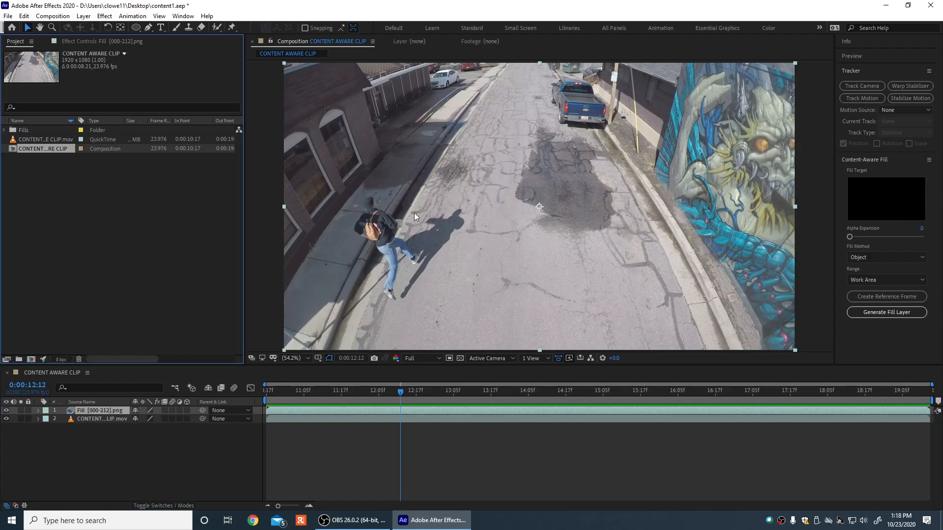
mouse_move(450, 418)
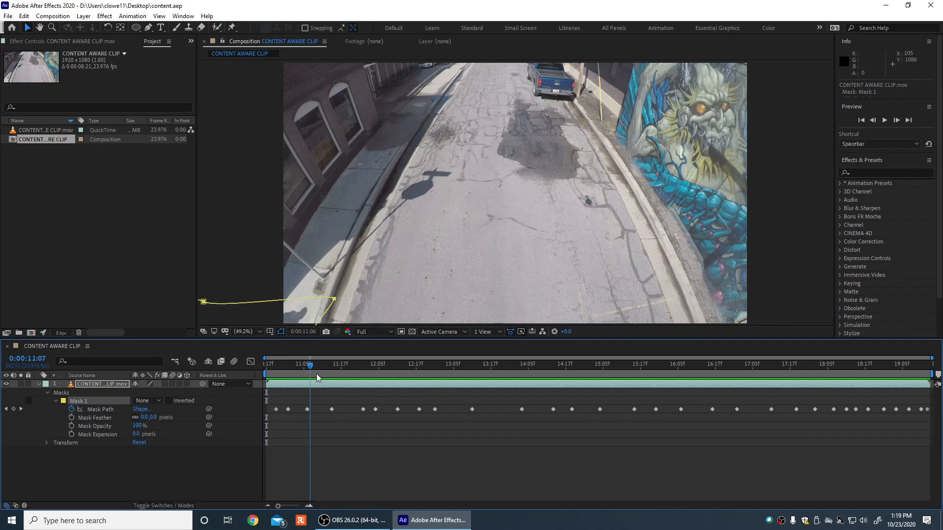
Scrub across the clip to check the mask keyframes, then bring up the workspace list
click(420, 365)
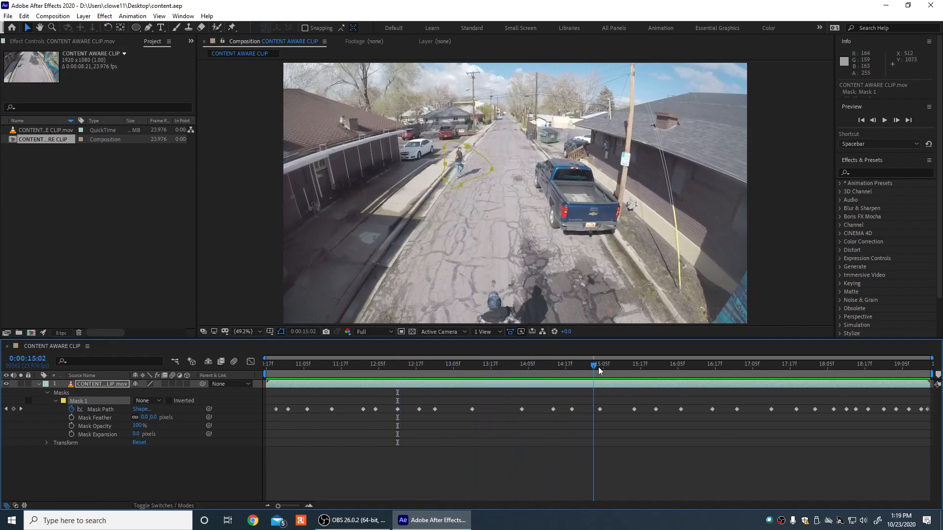
drag(592, 374, 658, 374)
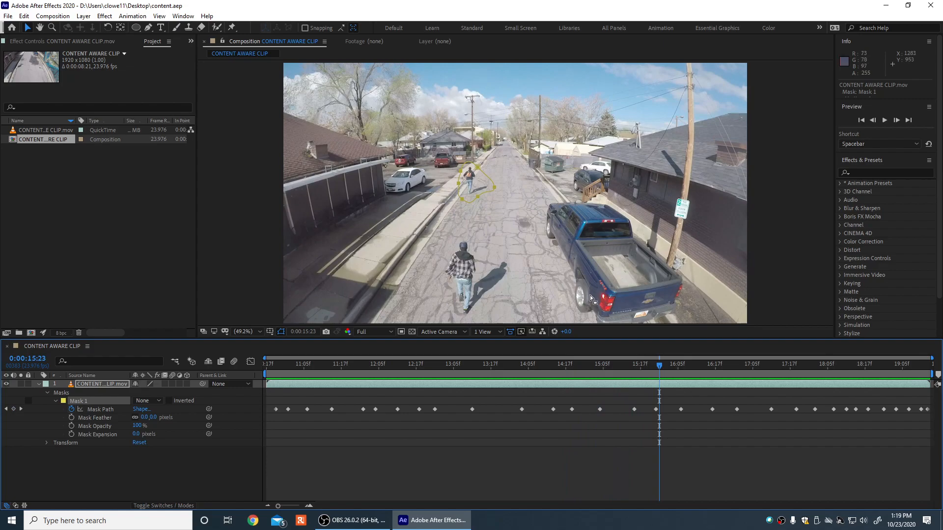
click(660, 365)
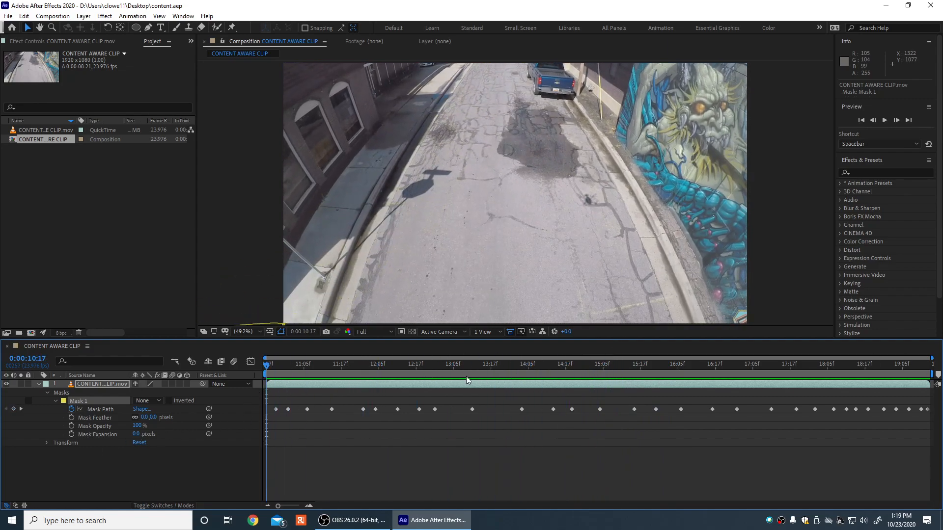
click(819, 28)
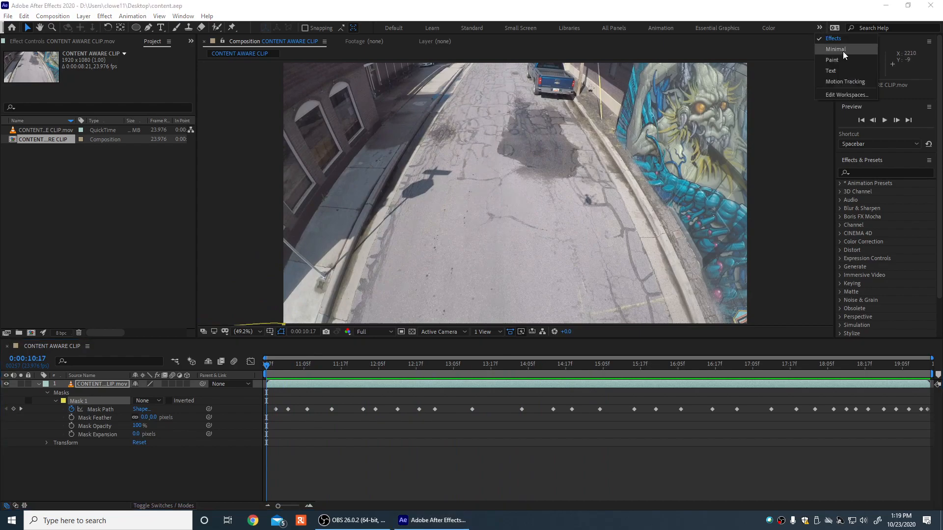
In the Motion Tracking workspace, set Mask 1 to Subtract and generate a fill layer
click(835, 49)
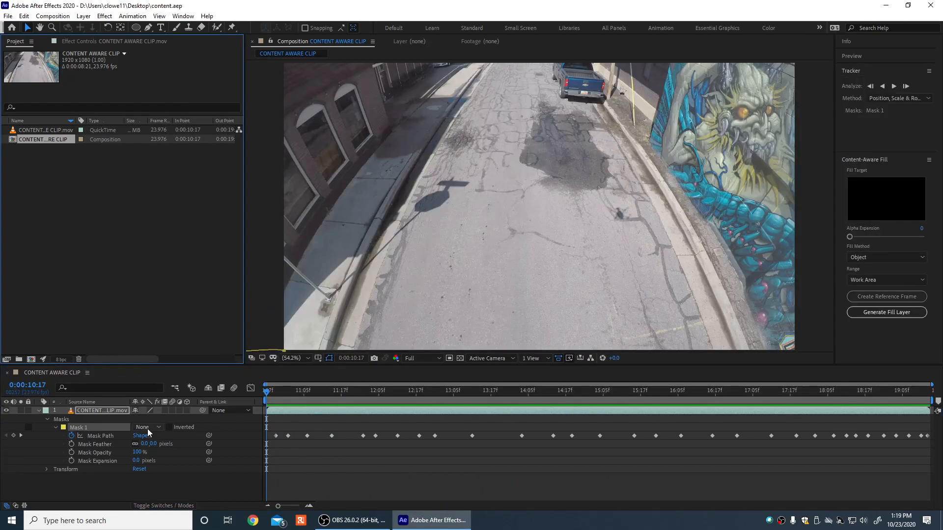
click(381, 390)
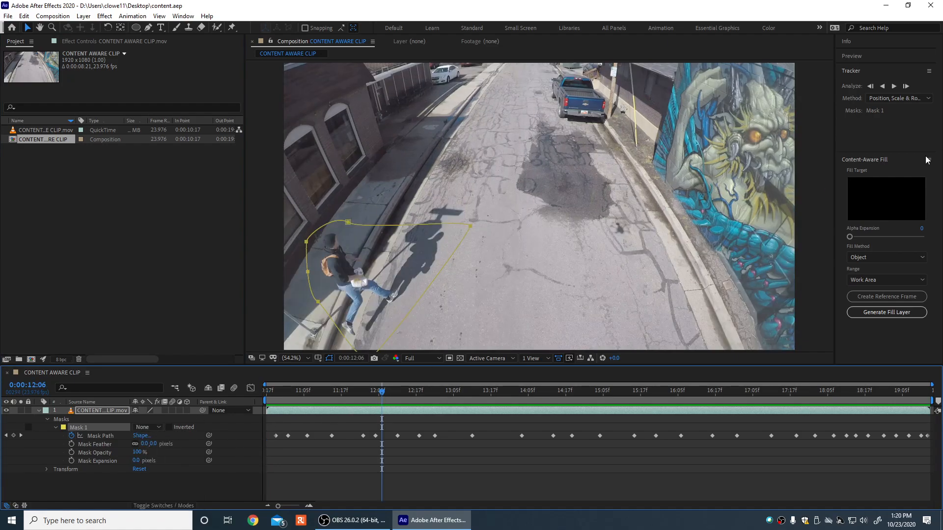
click(145, 427)
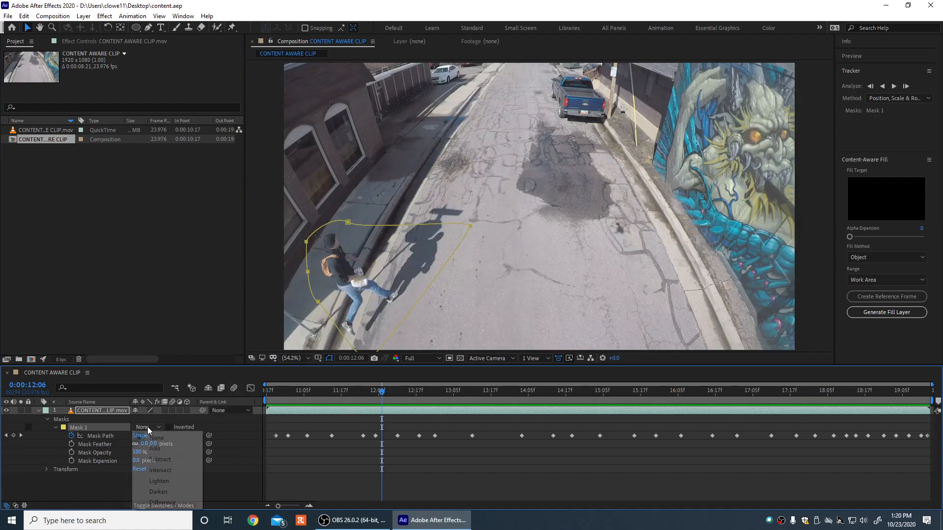
click(159, 459)
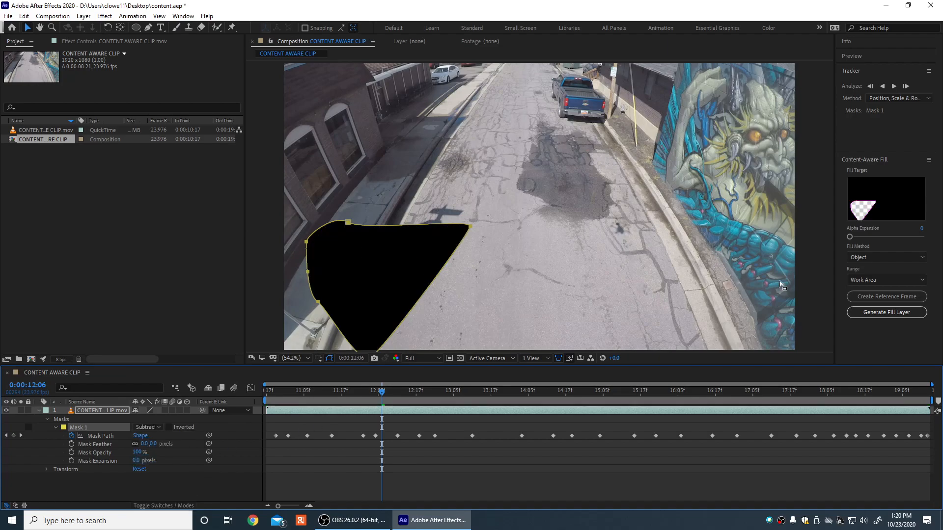
mouse_move(885, 312)
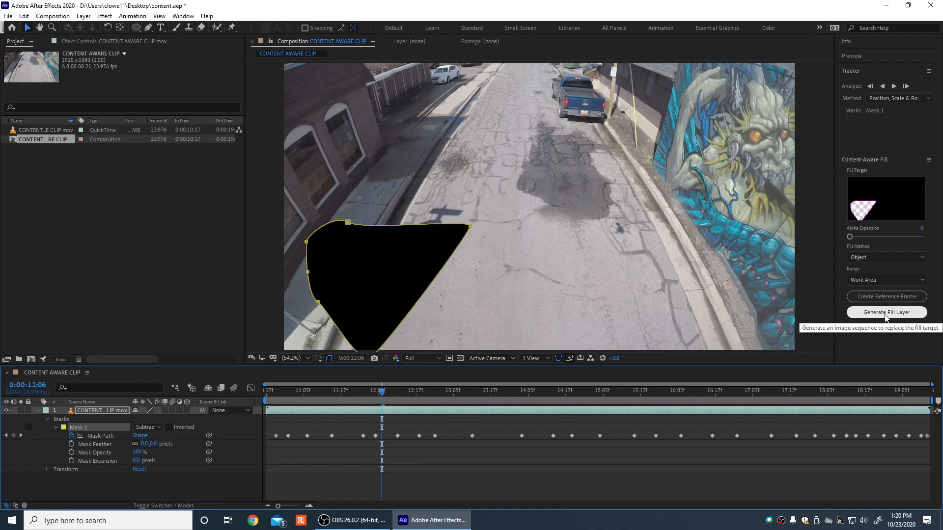
mouse_move(796, 304)
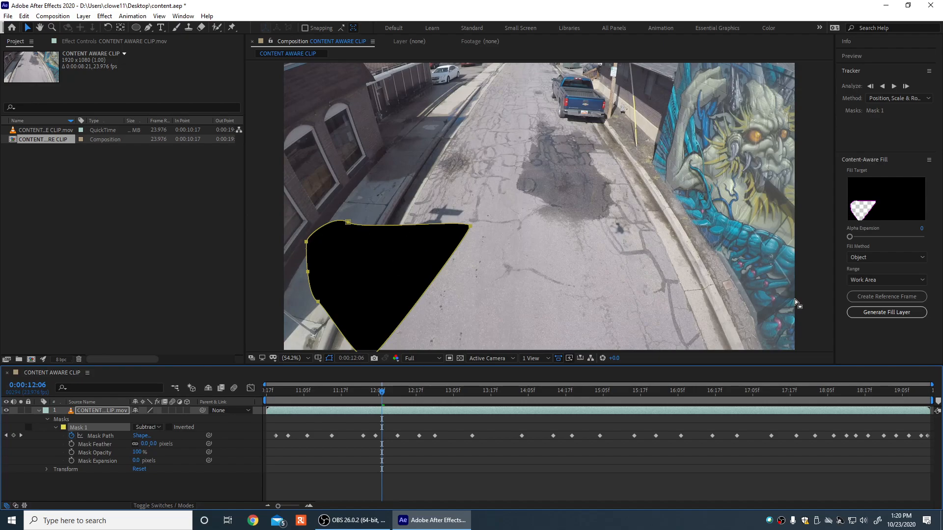
click(885, 312)
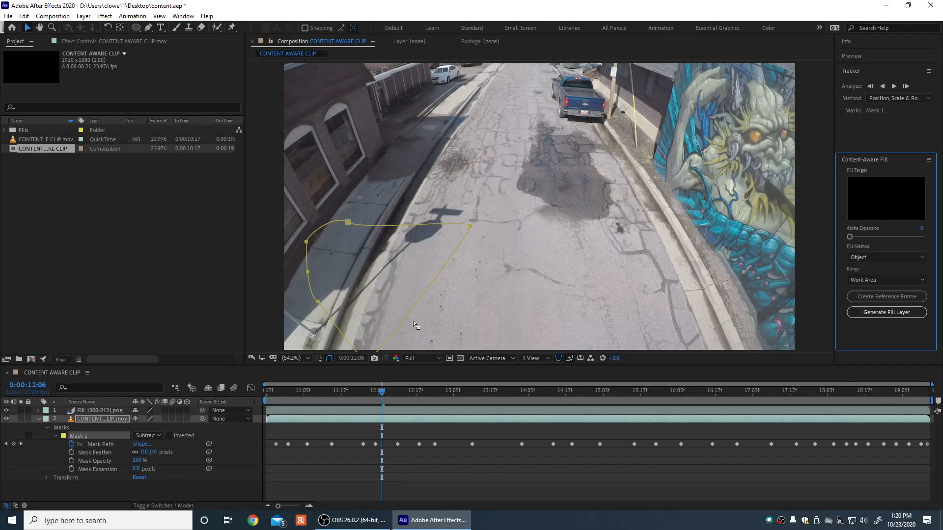
Preview the filled footage, scrub back and set Mask 1's mode back to None
click(287, 390)
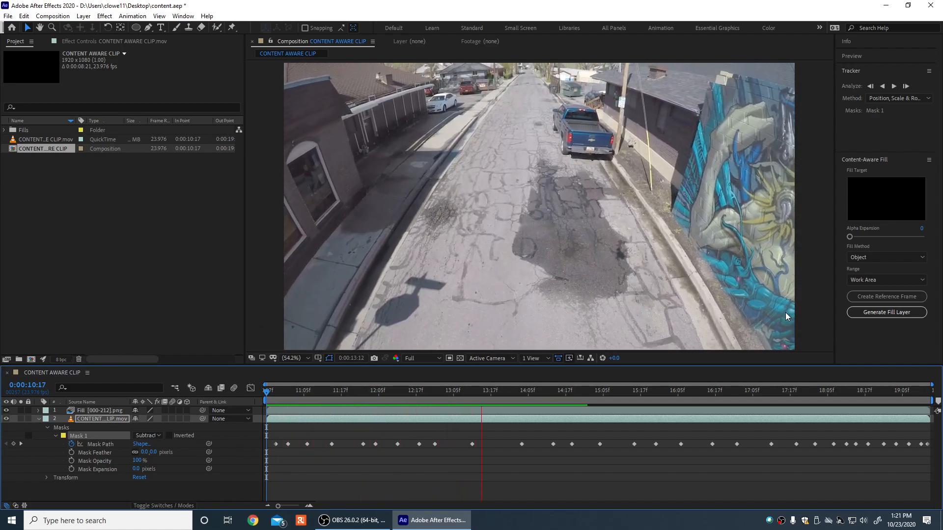
click(628, 389)
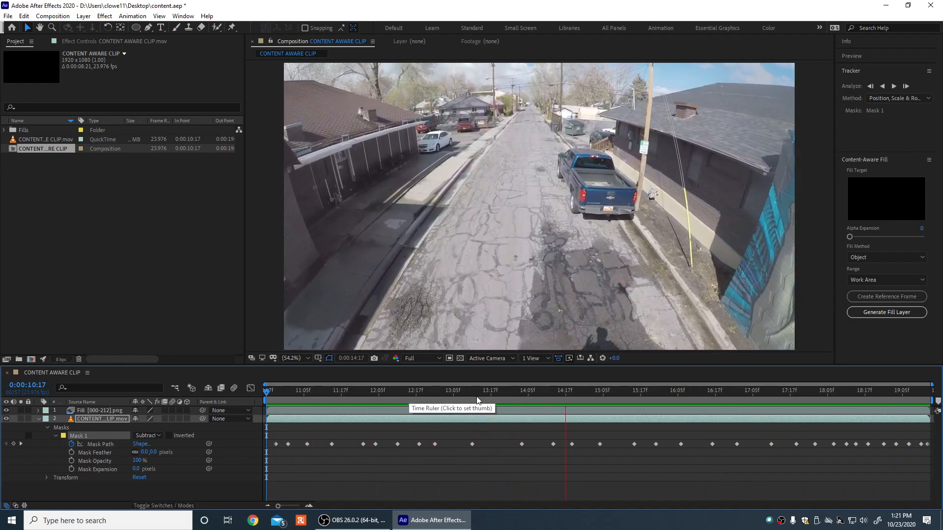
click(711, 400)
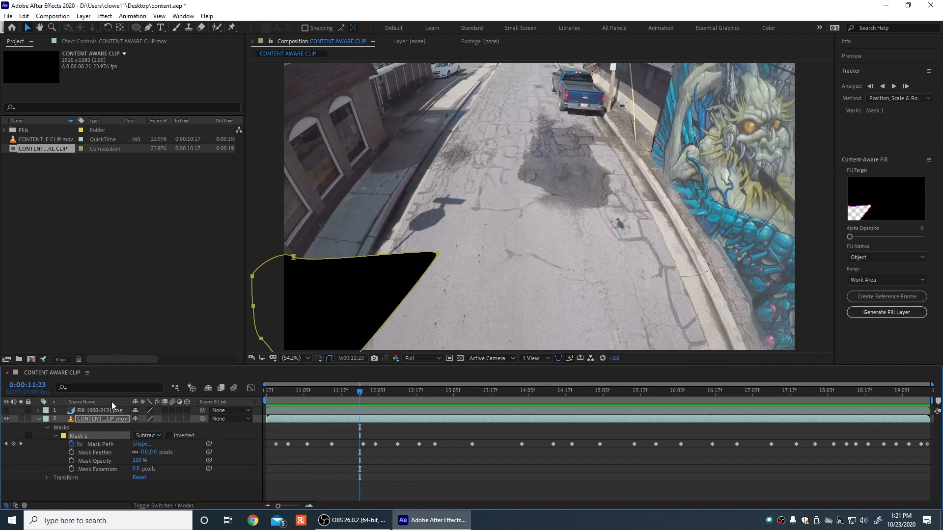
click(147, 435)
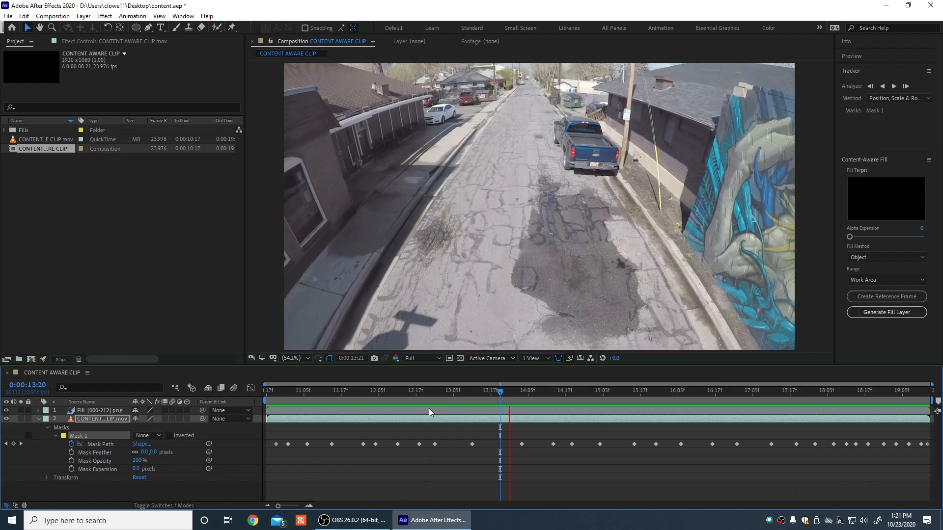
Scrub the time ruler to later frames around 13:00 to inspect the mask near the distant runner
click(381, 390)
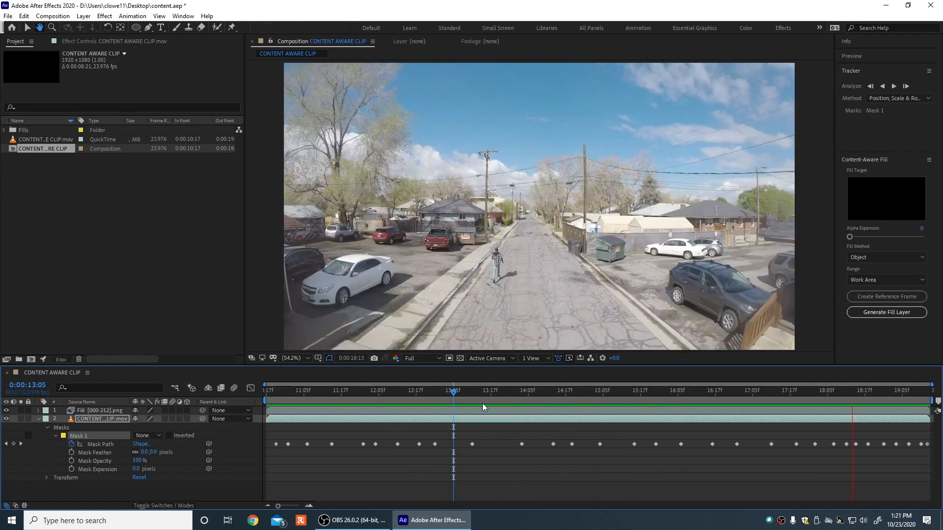
click(425, 390)
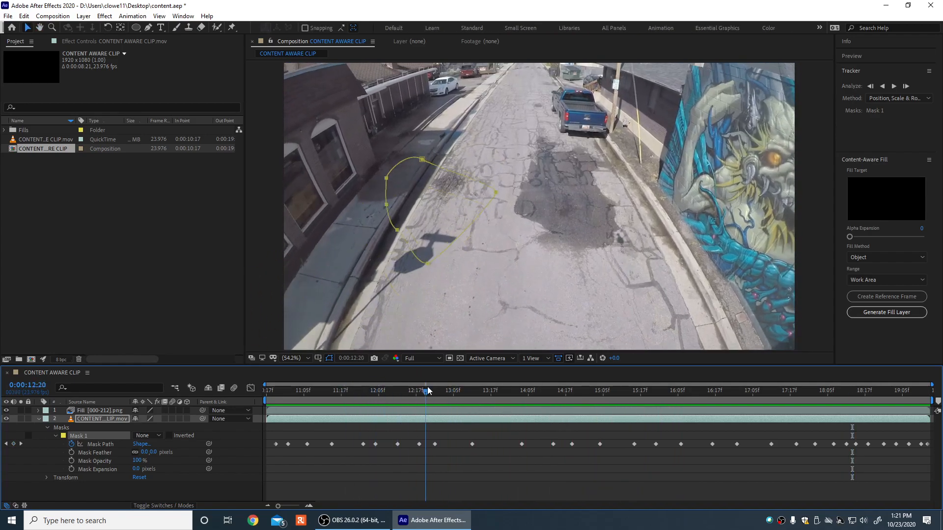
click(438, 390)
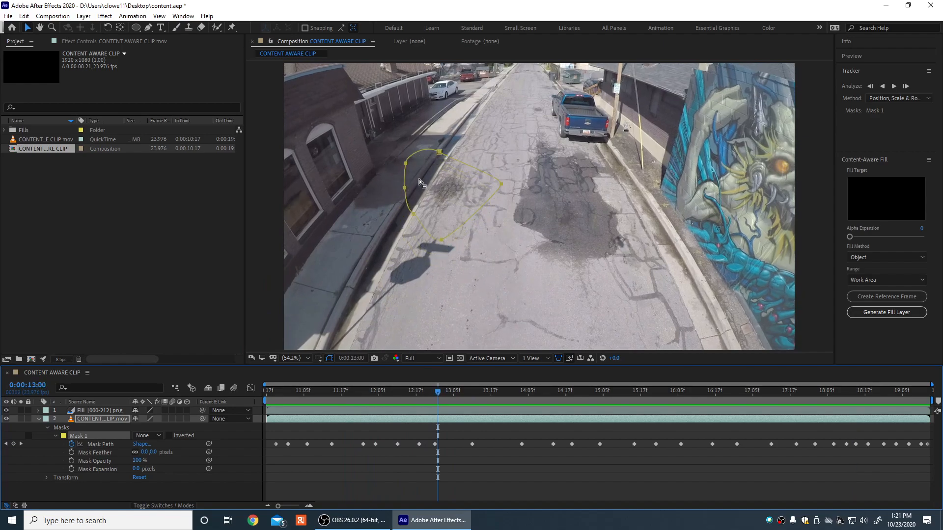
mouse_move(471, 218)
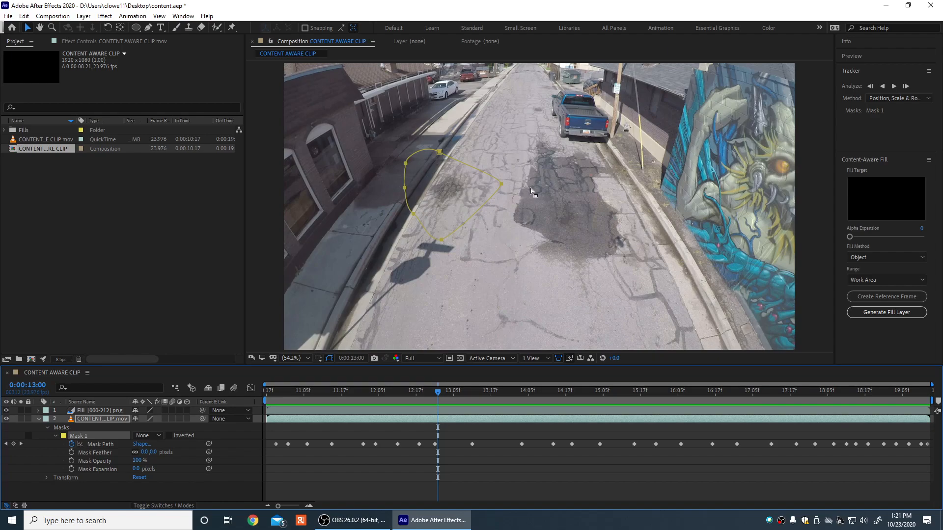
mouse_move(515, 193)
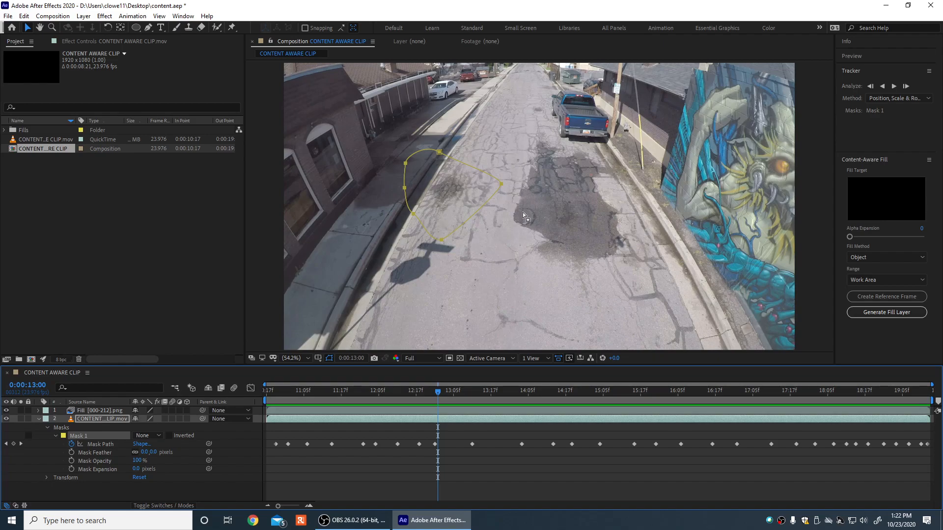
mouse_move(444, 170)
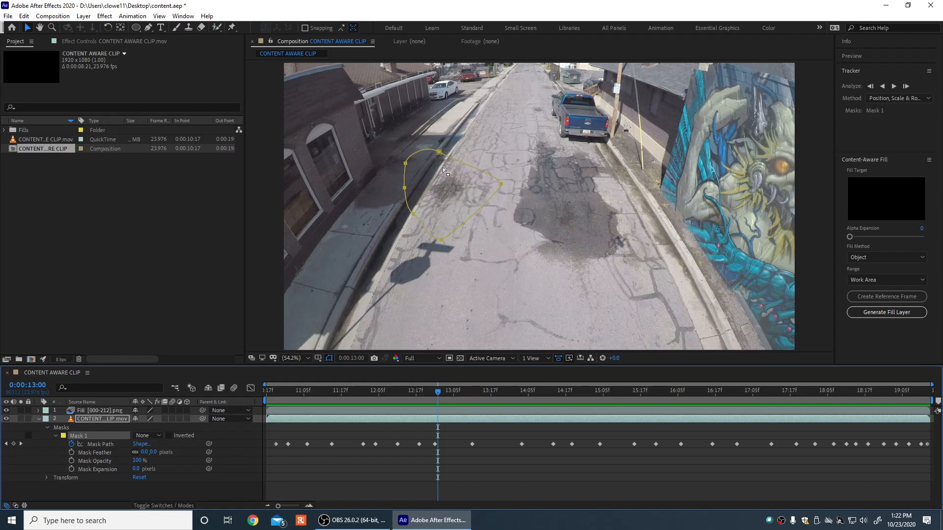
mouse_move(513, 222)
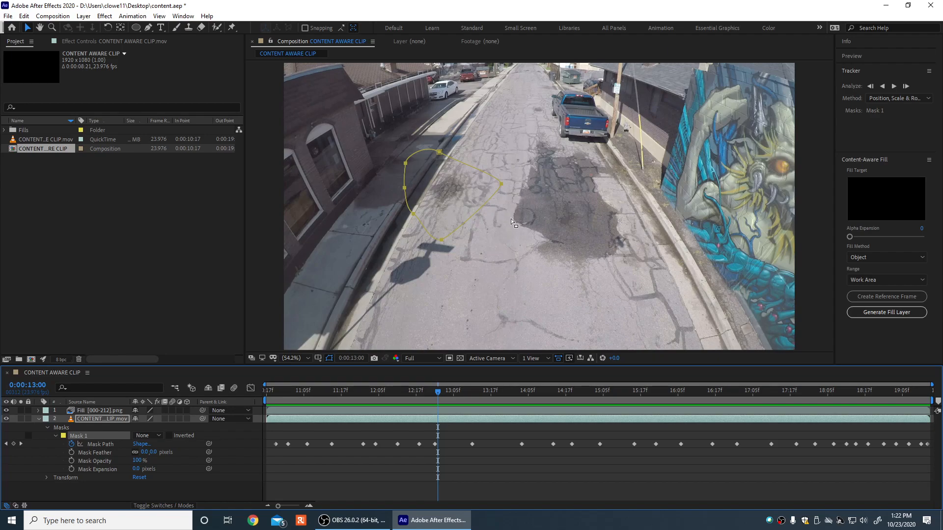
mouse_move(460, 207)
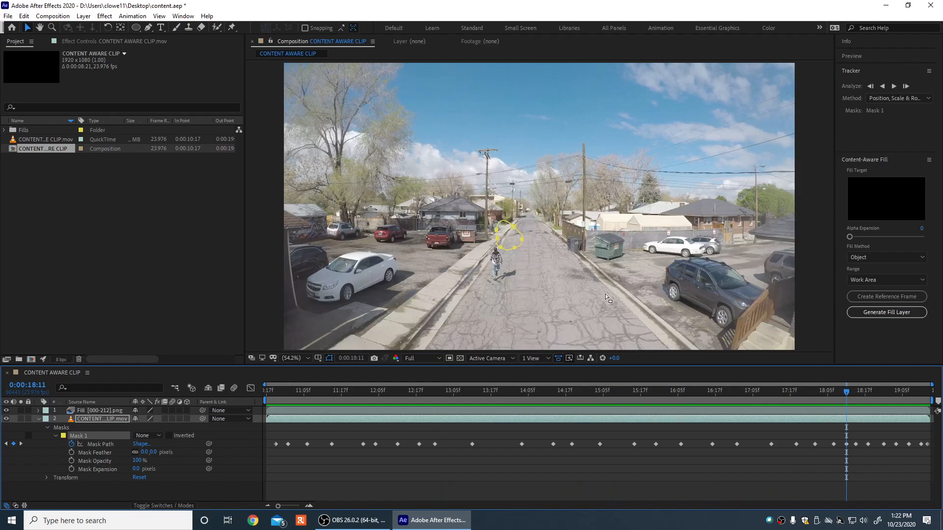
mouse_move(545, 447)
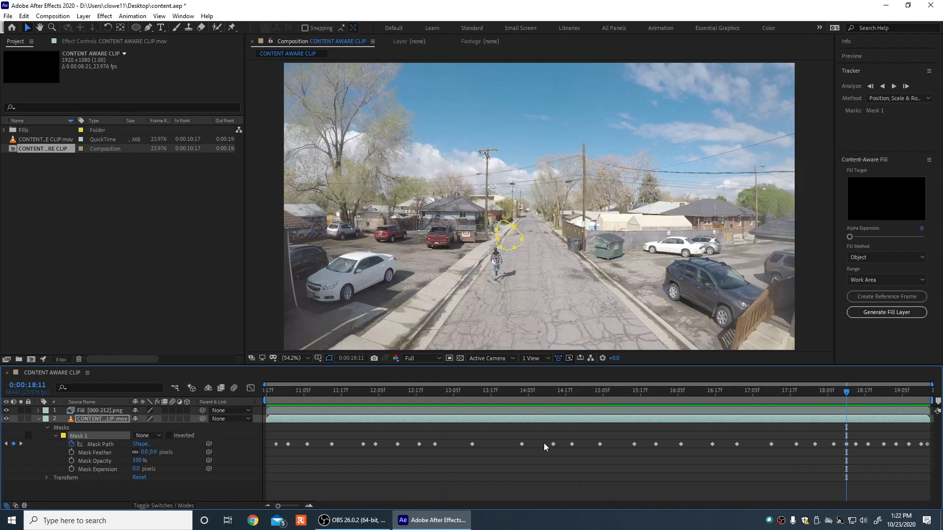